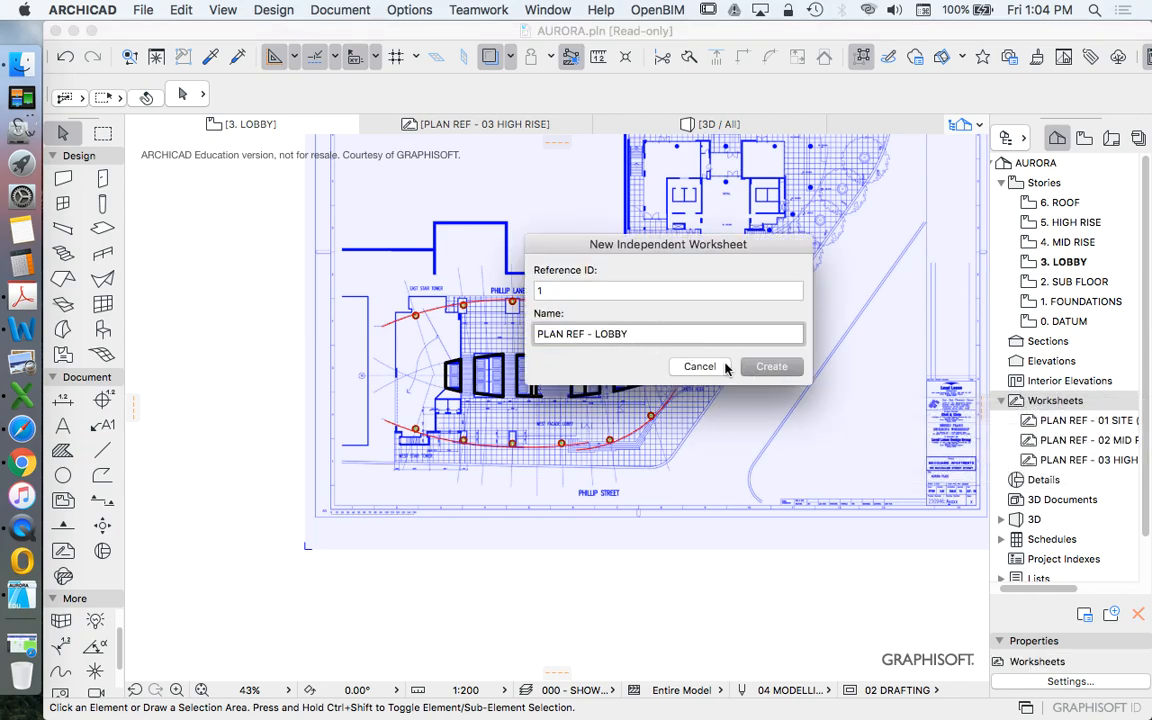
# Create the new independent worksheet named PLAN REF - LOBBY.
pyautogui.click(772, 366)
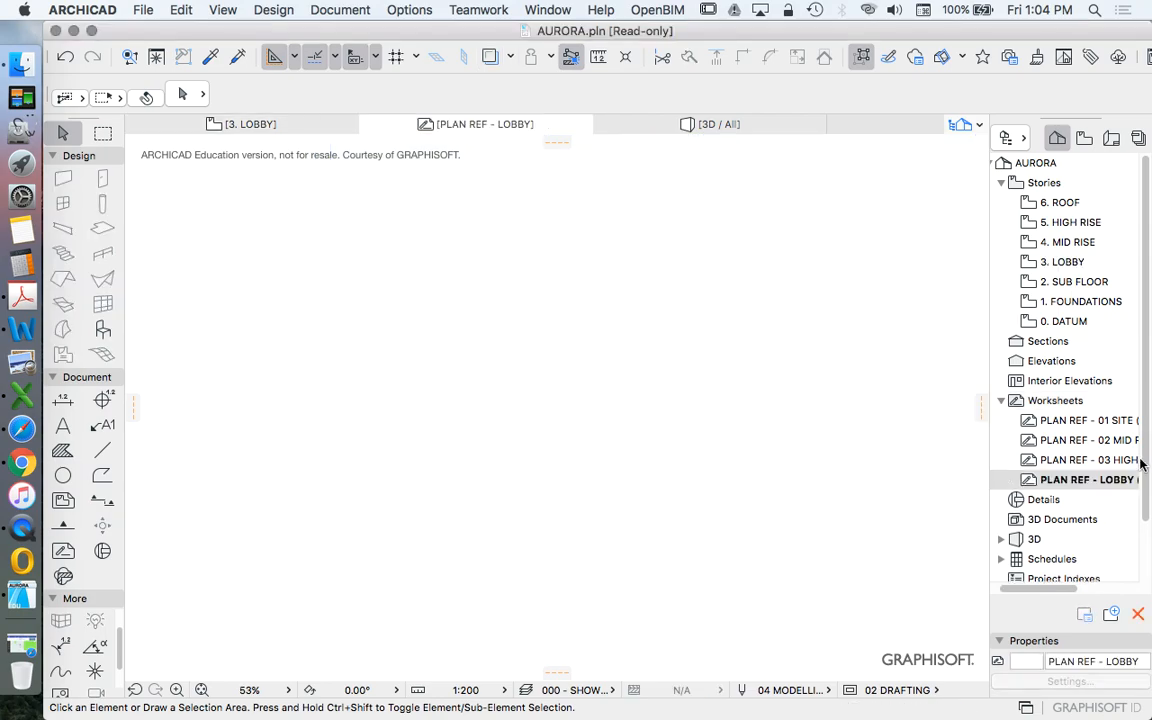
pyautogui.moveTo(1104, 480)
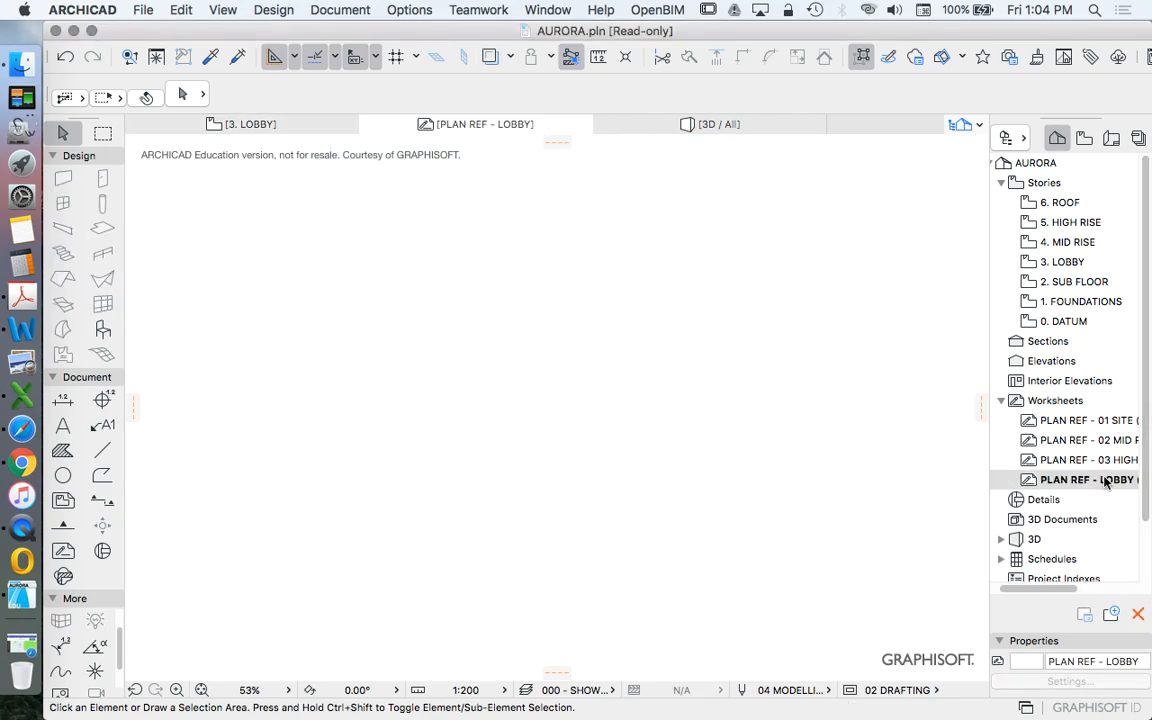
# Place the ground-floor office tower drawing on the worksheet and inspect it.
pyautogui.click(1088, 480)
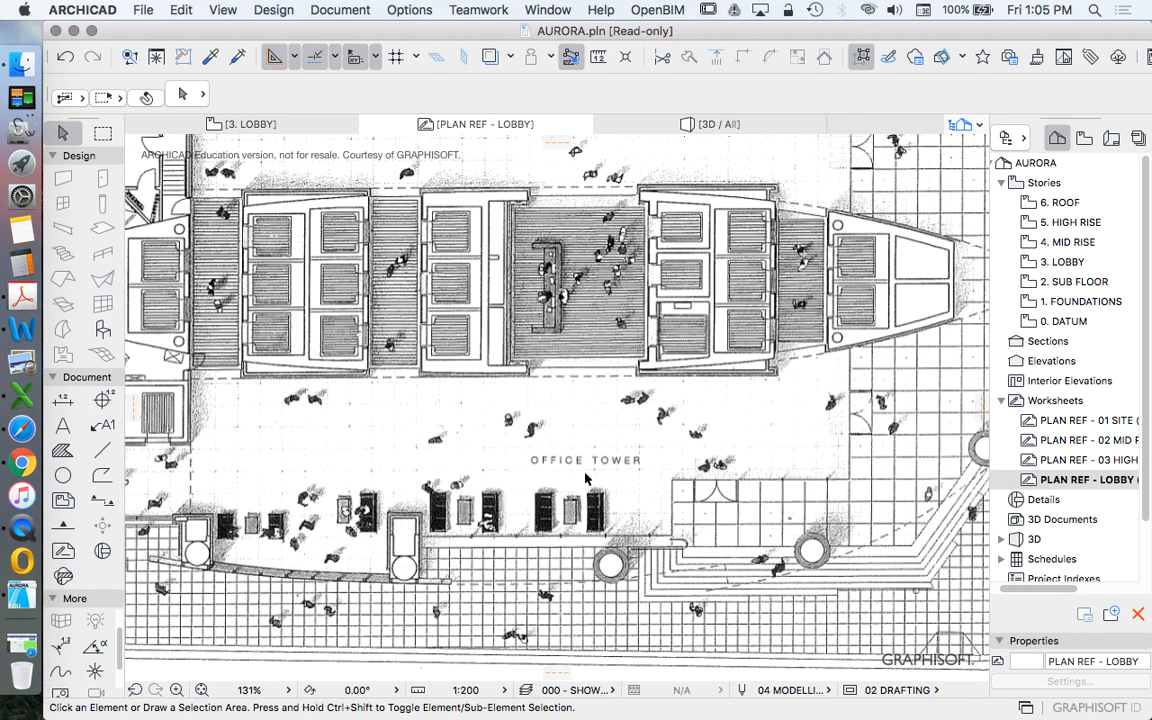
pyautogui.moveTo(548, 448)
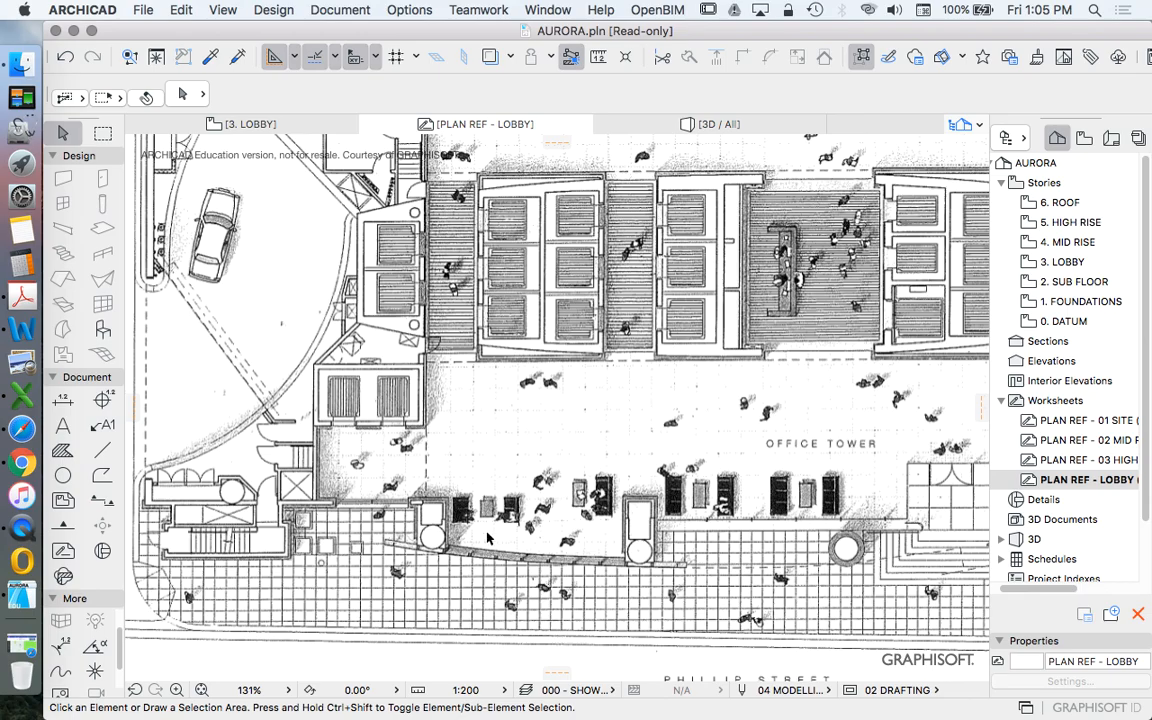
pyautogui.scroll(-3)
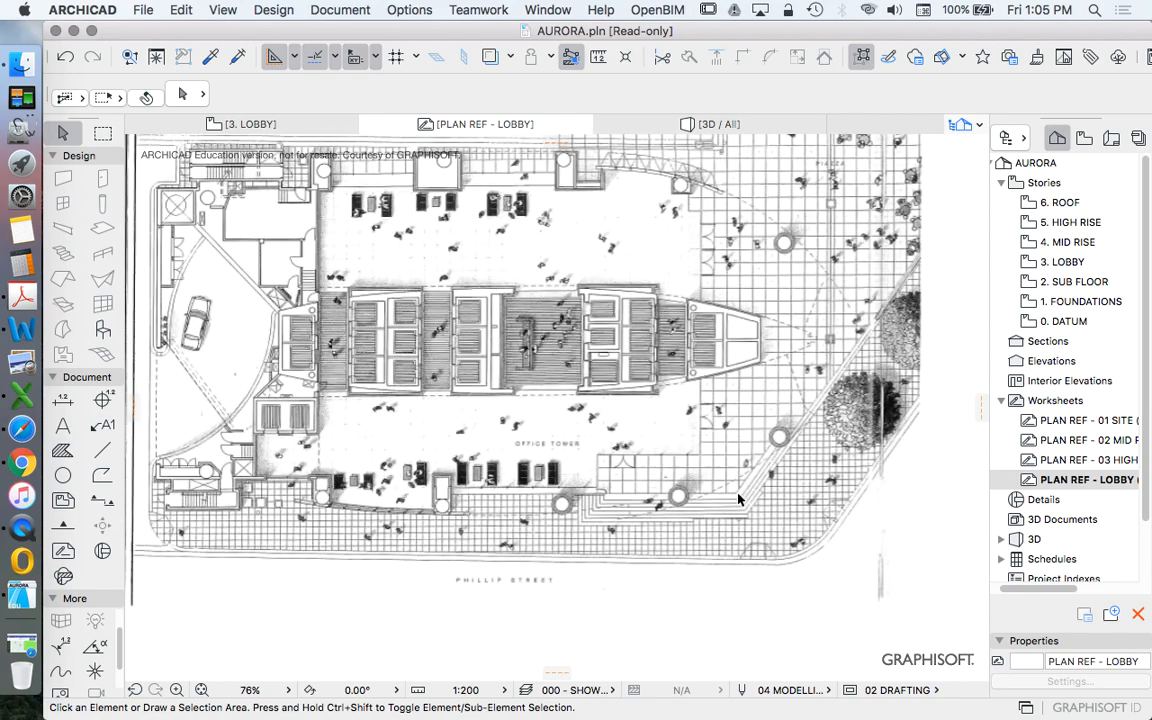
pyautogui.scroll(-3)
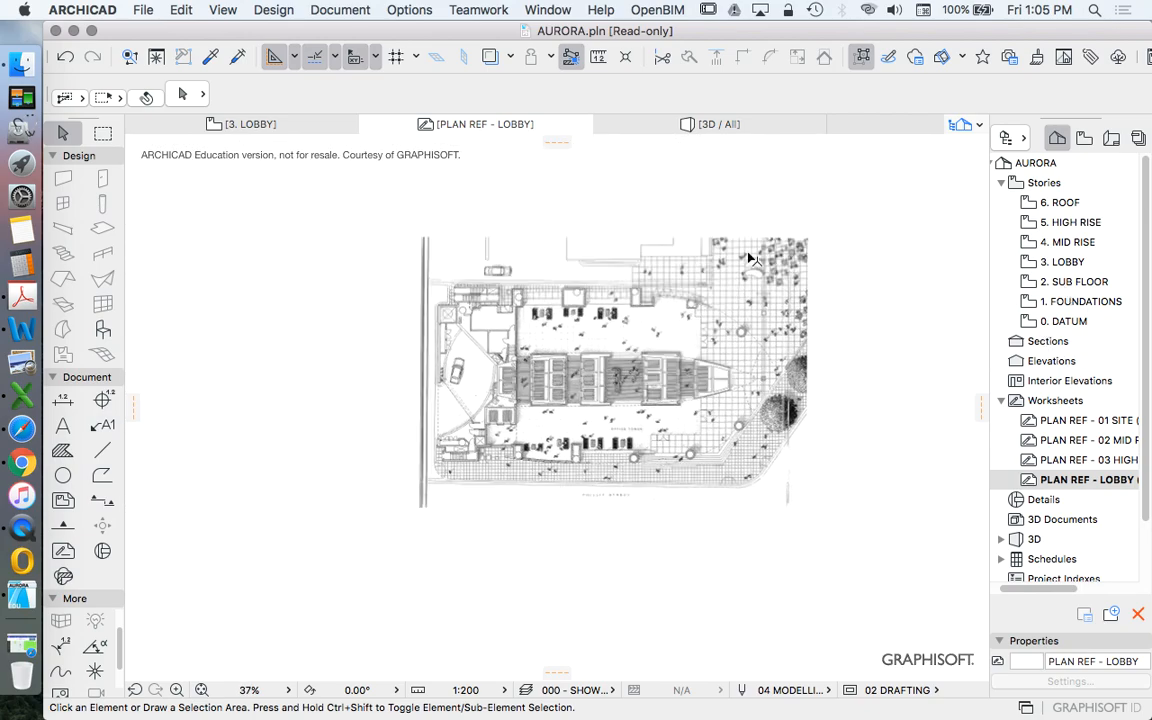
# Set the 3. LOBBY story as the Trace Reference beneath the drawing.
pyautogui.click(610, 370)
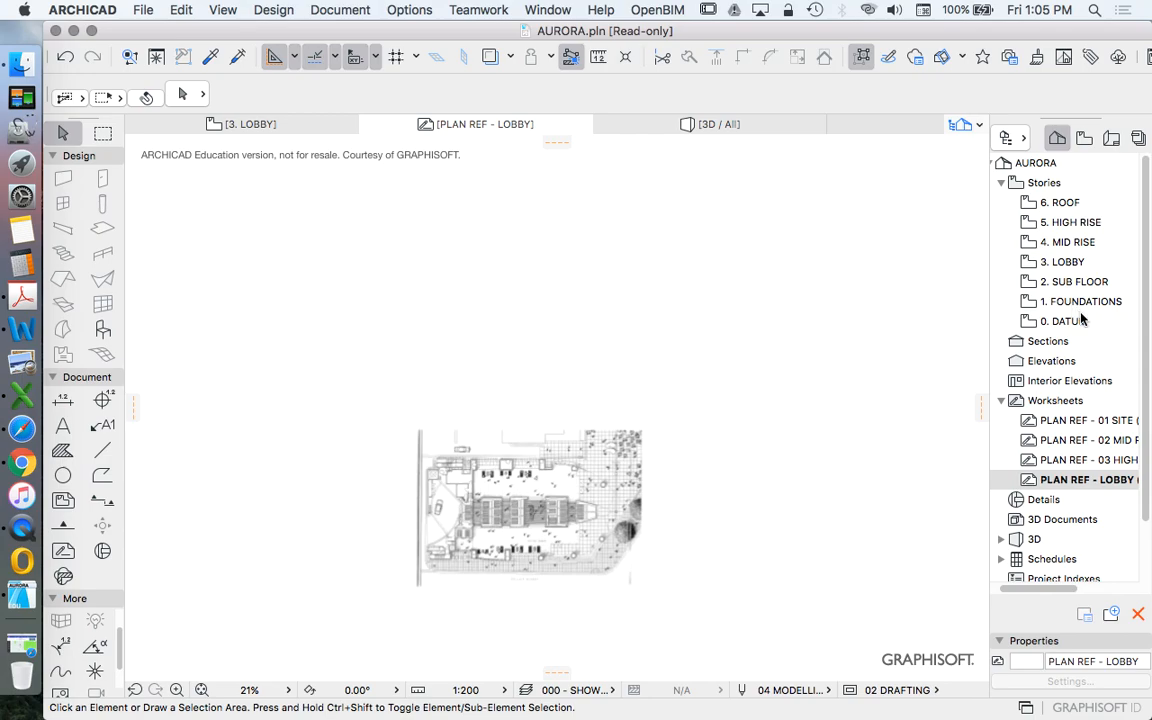
pyautogui.moveTo(984, 304)
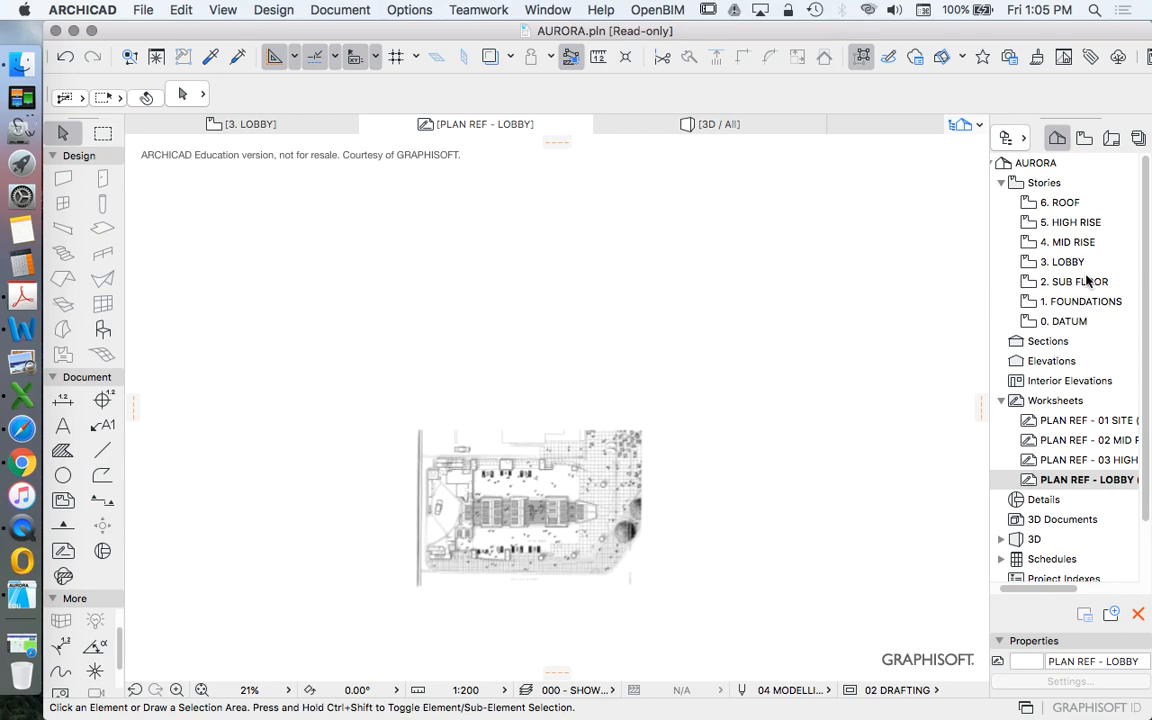
pyautogui.moveTo(1036, 268)
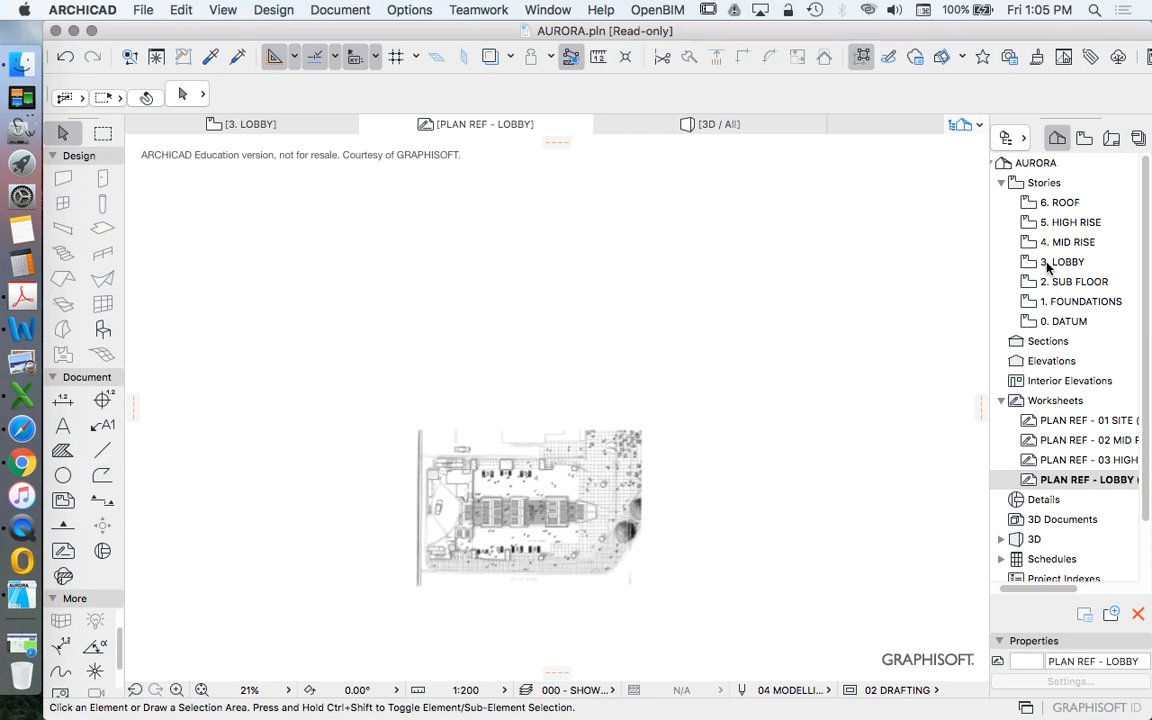
pyautogui.rightClick(1064, 260)
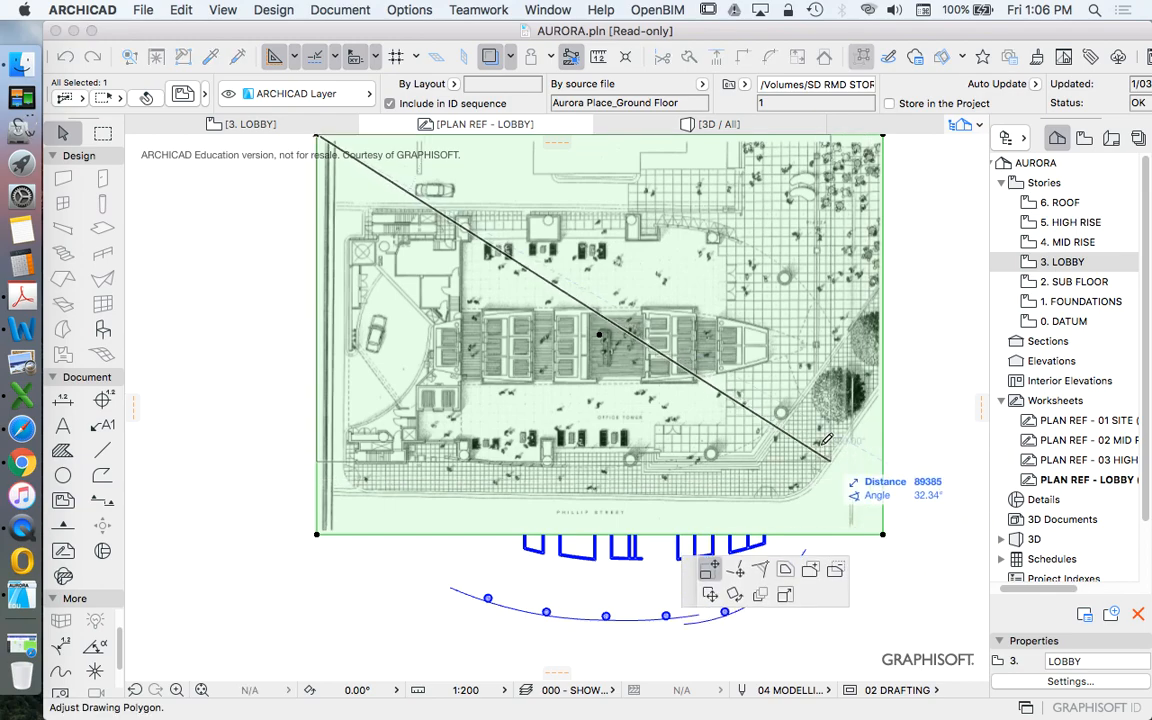
# Draw two vertical guide lines at the ends of the lobby ellipse.
pyautogui.rightClick(600, 336)
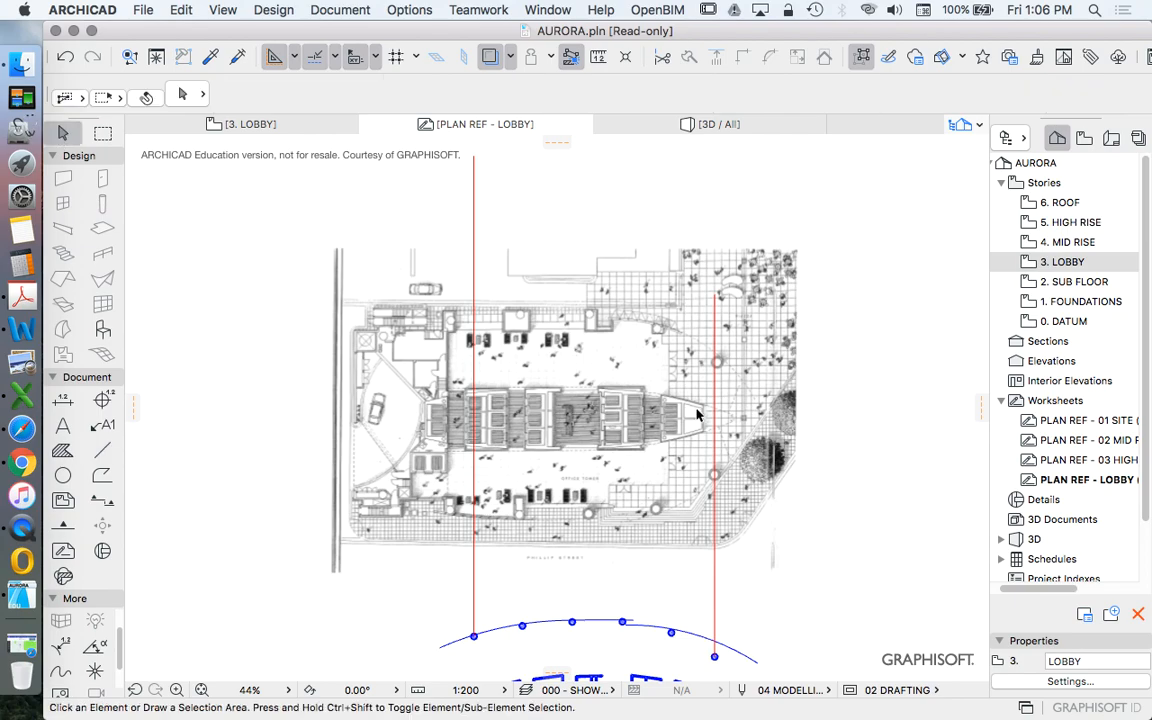
pyautogui.rightClick(696, 414)
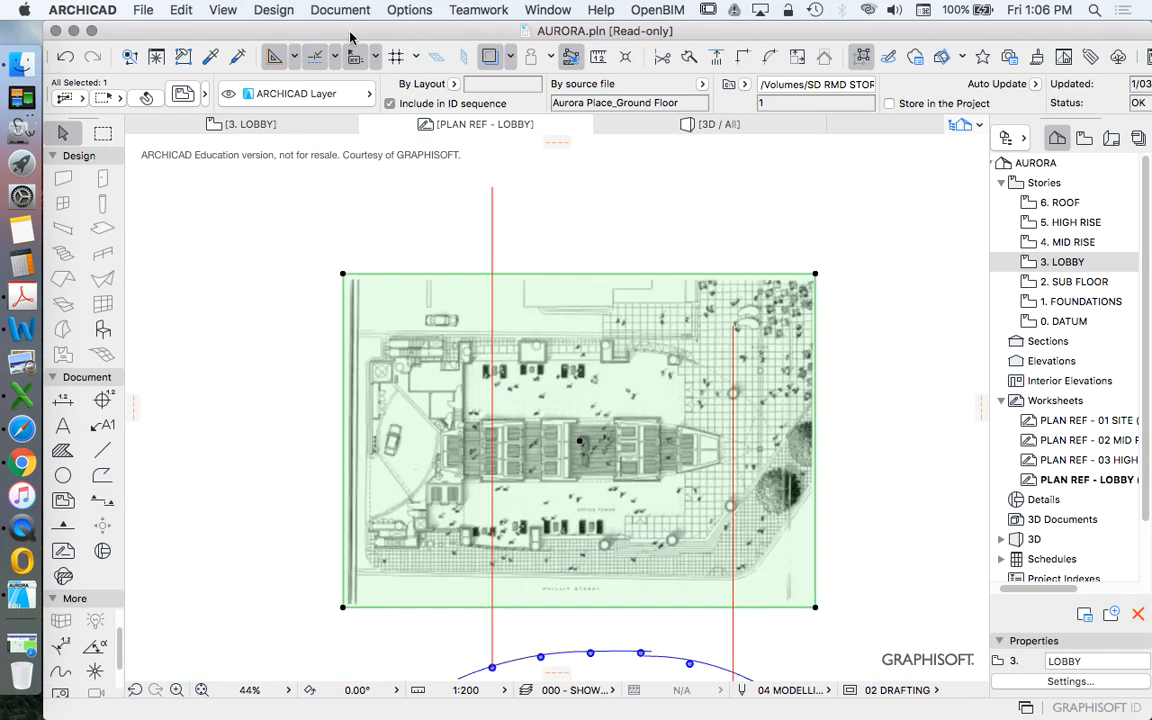
# Resize the drawing via Edit > Reshape so its width fits between the guide lines.
pyautogui.click(180, 8)
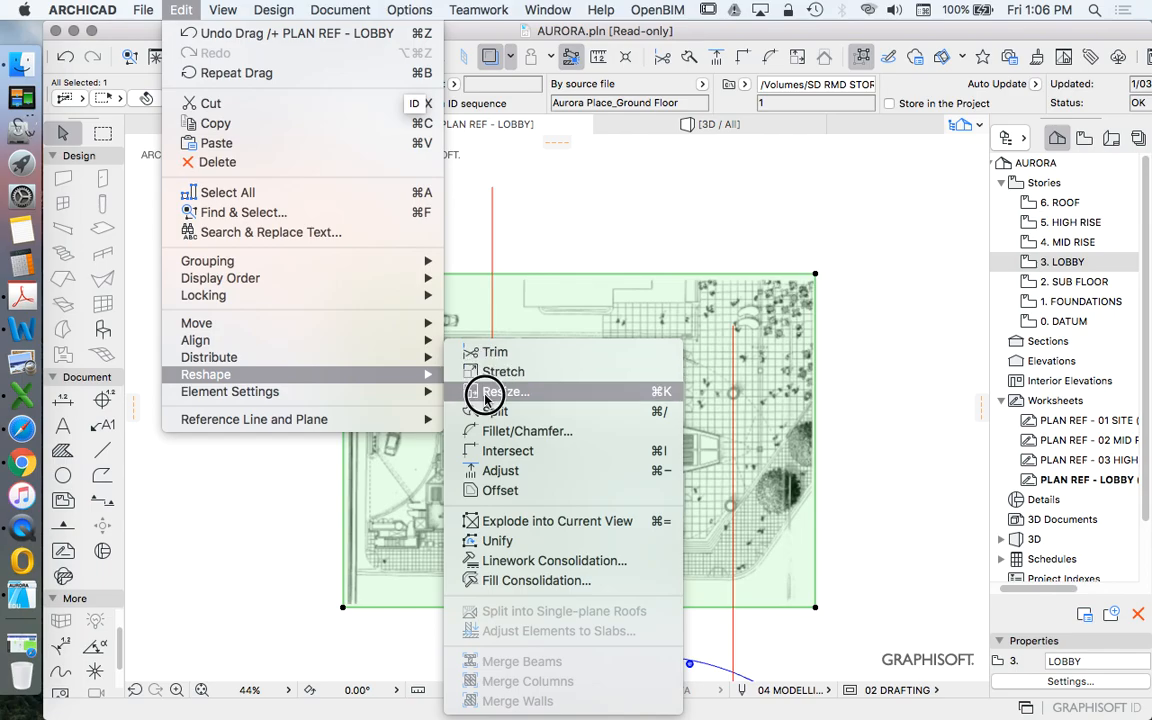
pyautogui.click(514, 390)
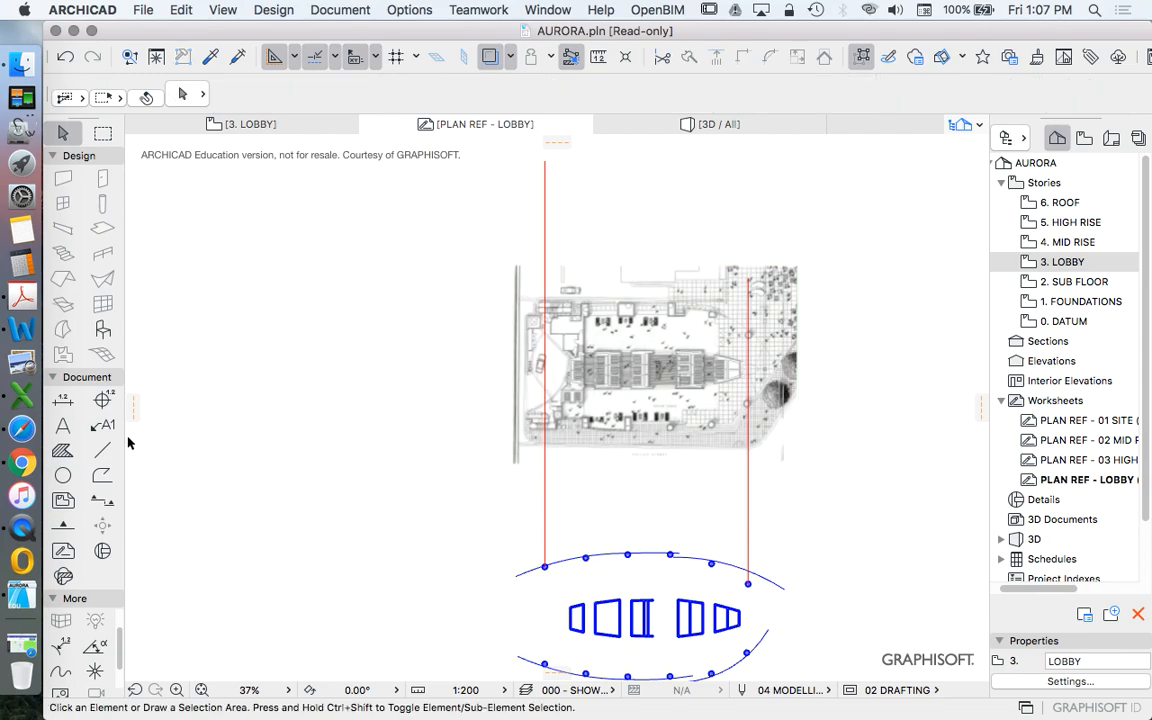
pyautogui.click(100, 450)
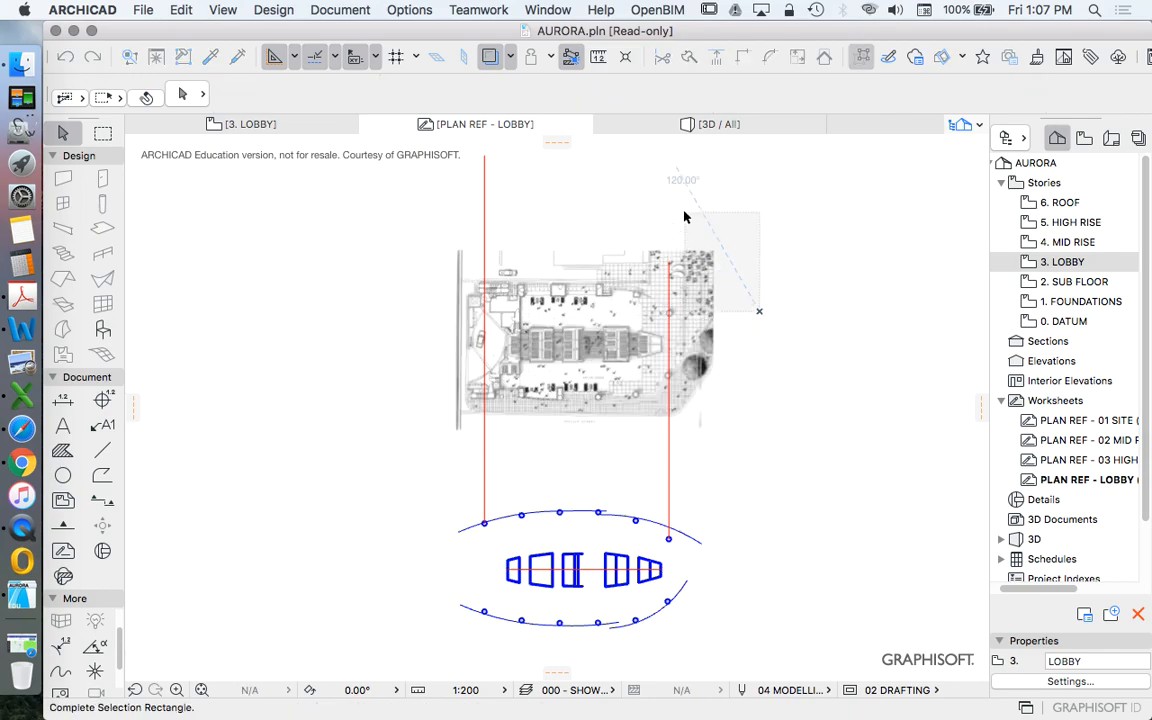
# Drag the scaled drawing into position over the lobby outline.
pyautogui.rightClick(584, 340)
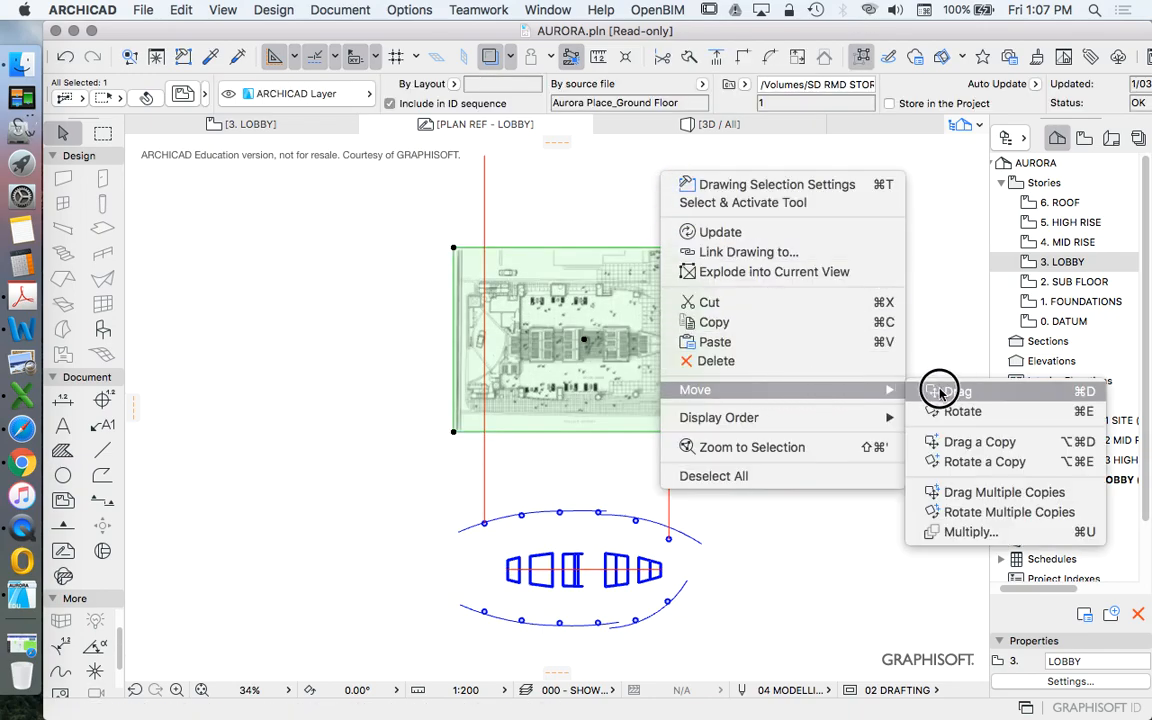
pyautogui.click(962, 390)
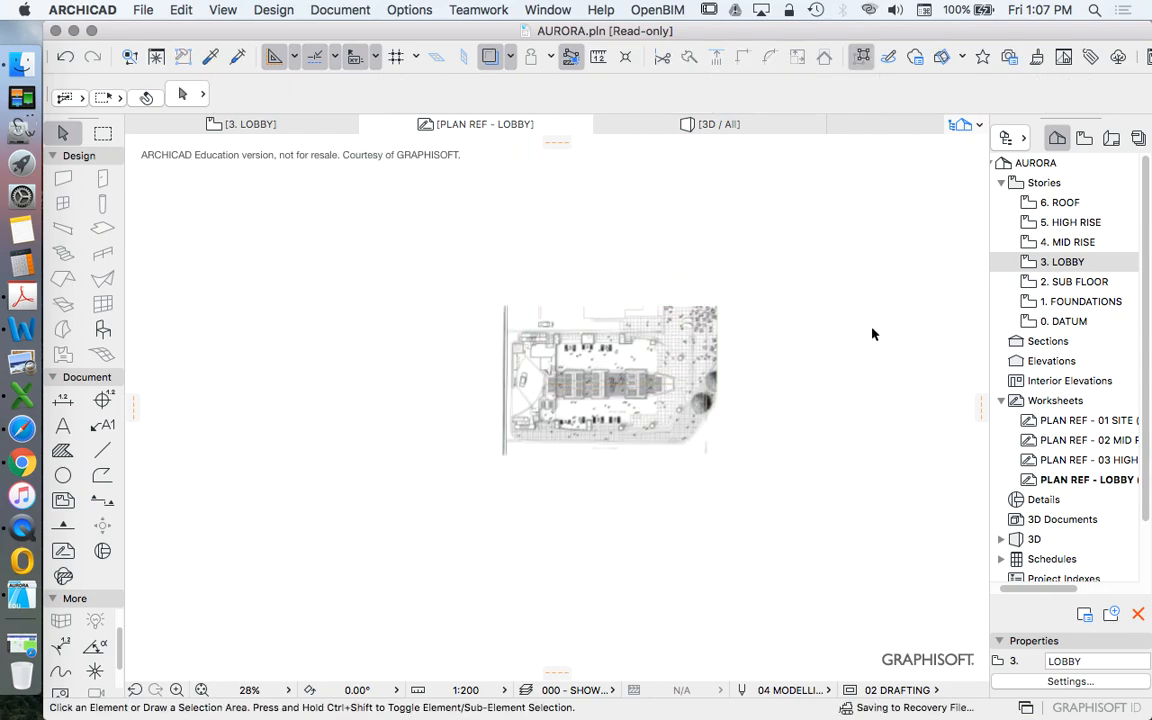
pyautogui.moveTo(1058, 268)
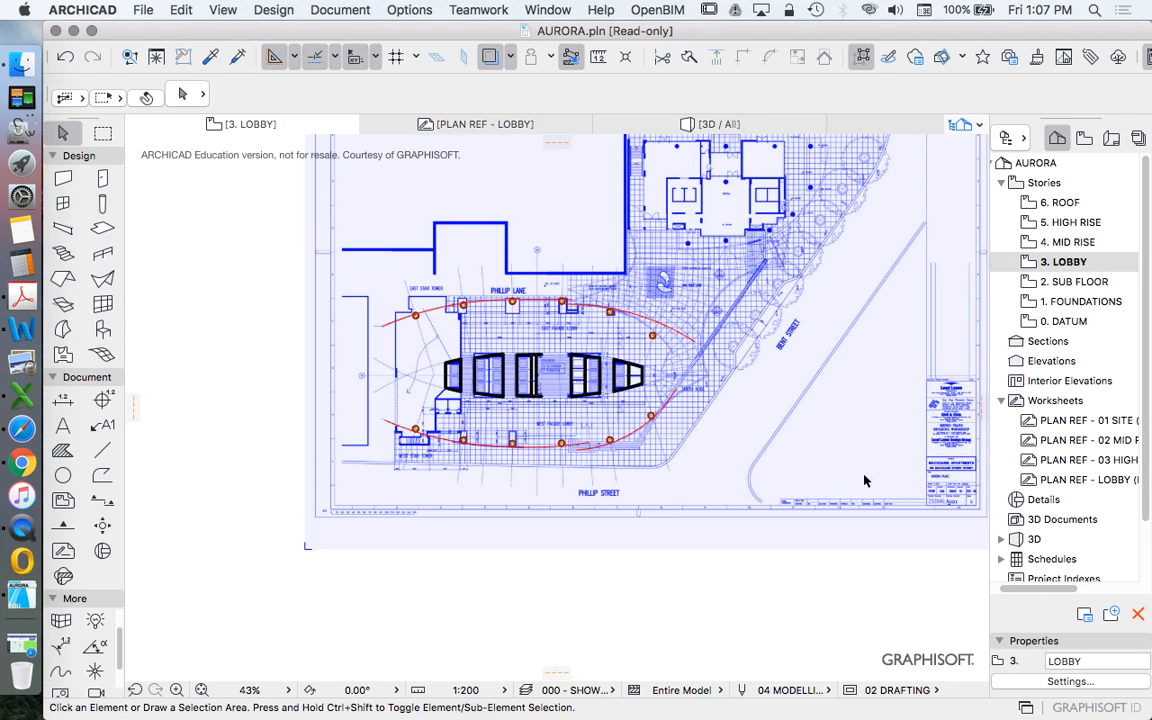
pyautogui.moveTo(1084, 488)
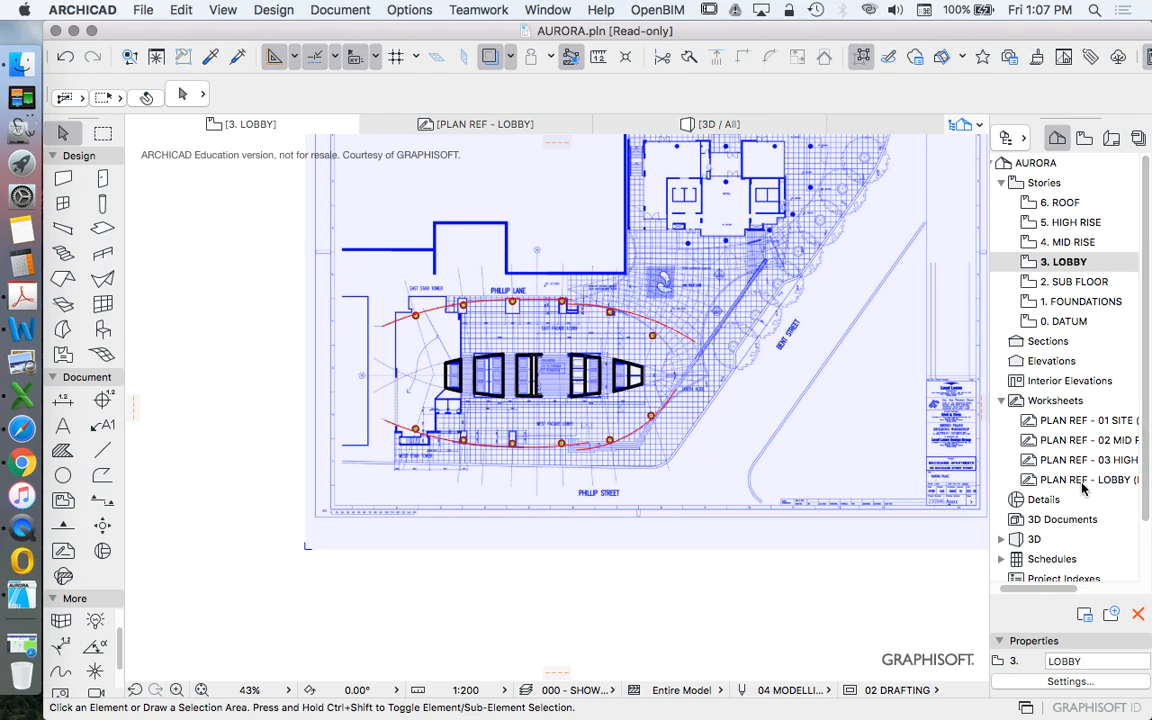
pyautogui.rightClick(1080, 480)
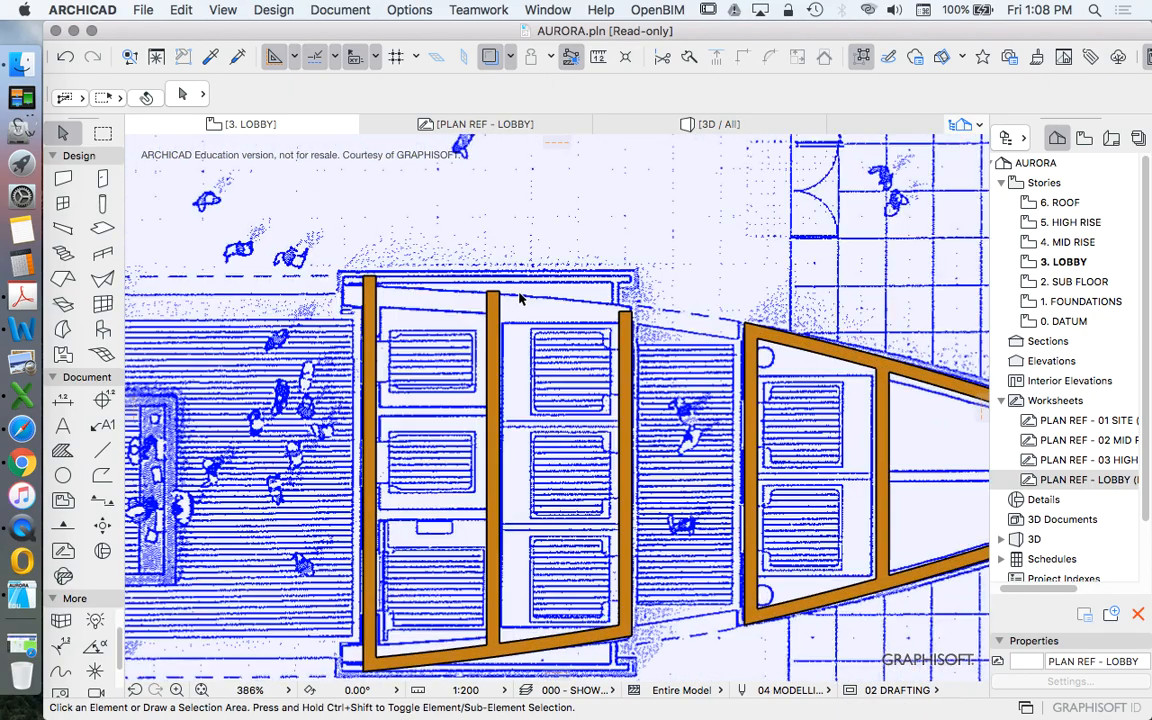
pyautogui.click(504, 290)
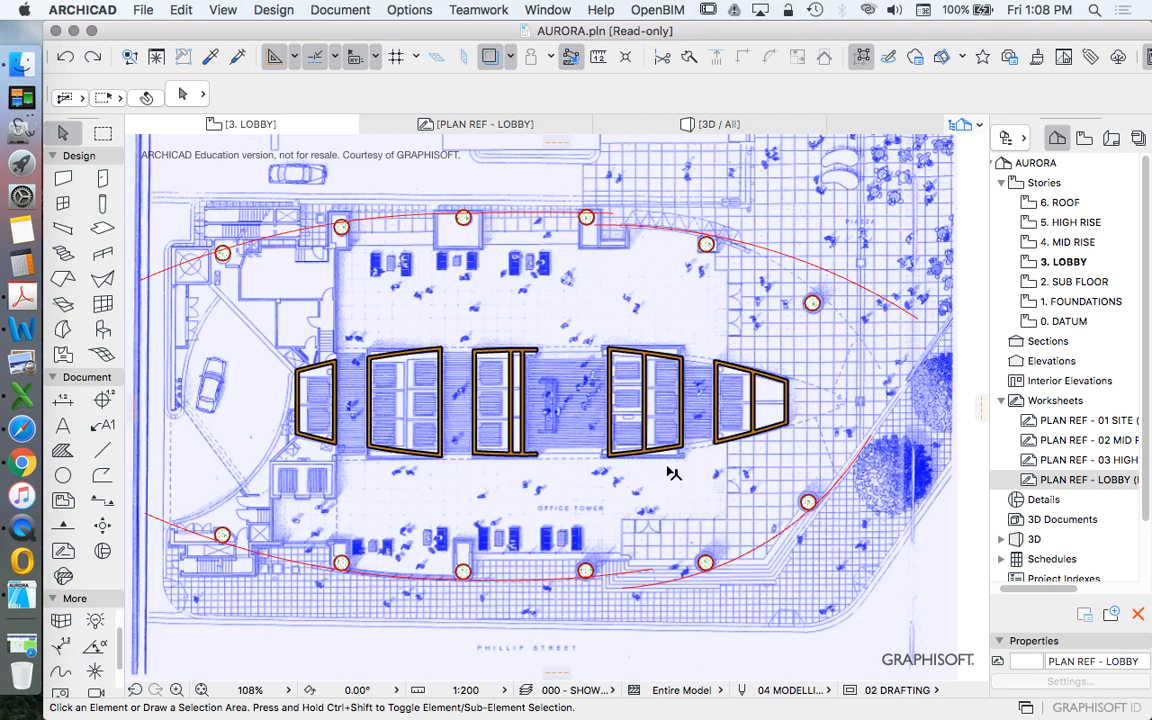
pyautogui.scroll(-3)
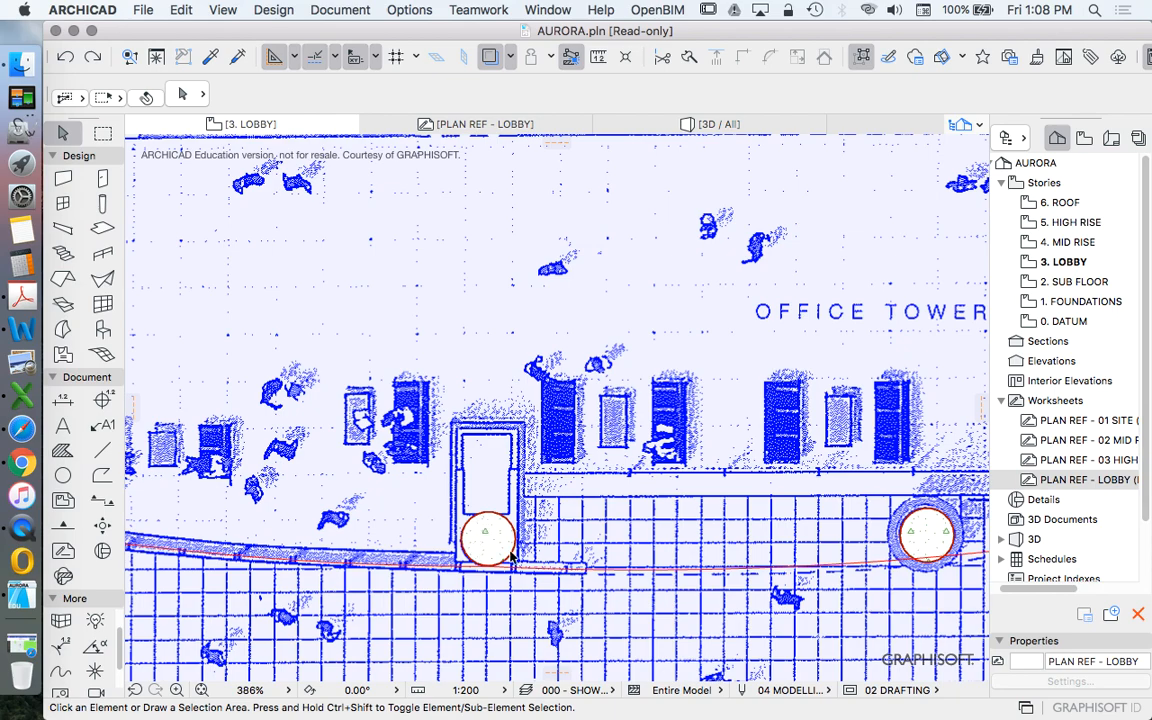
pyautogui.moveTo(500, 518)
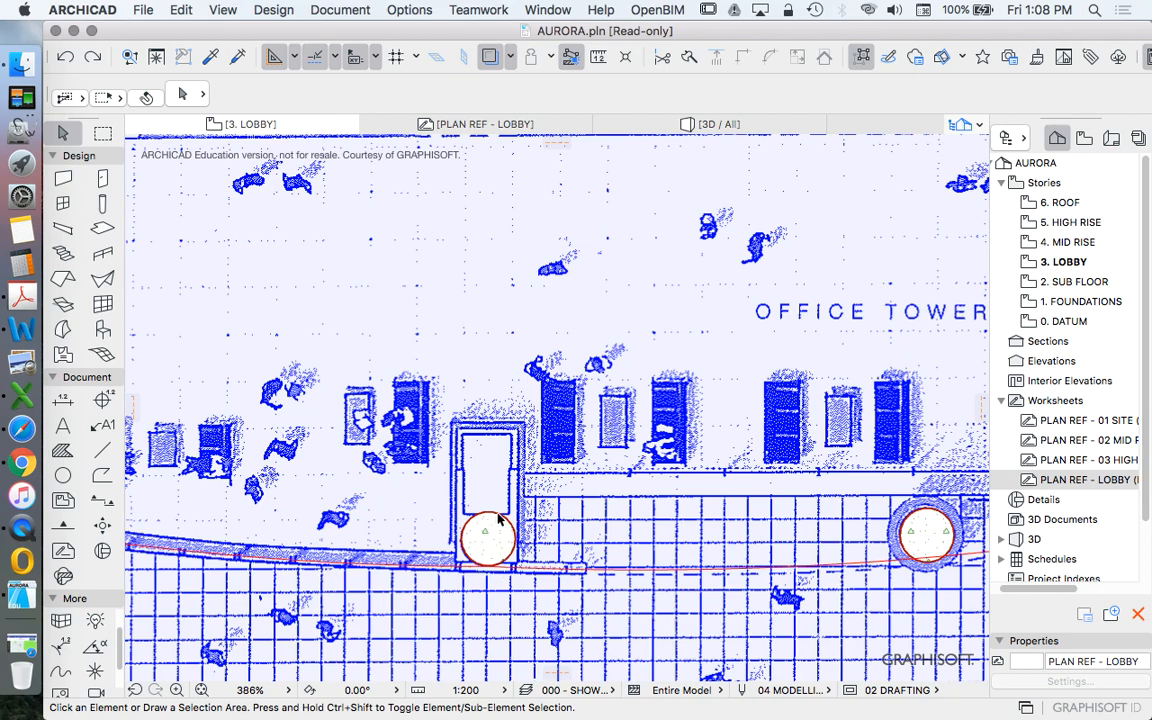
pyautogui.moveTo(520, 486)
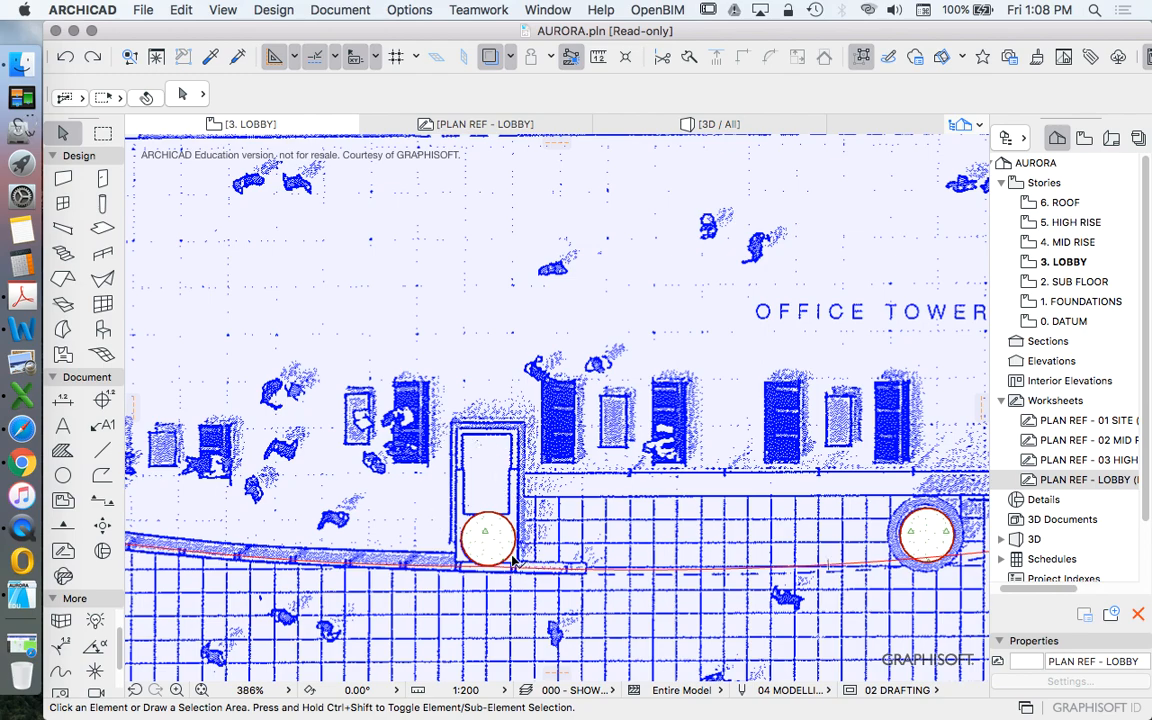
pyautogui.moveTo(458, 548)
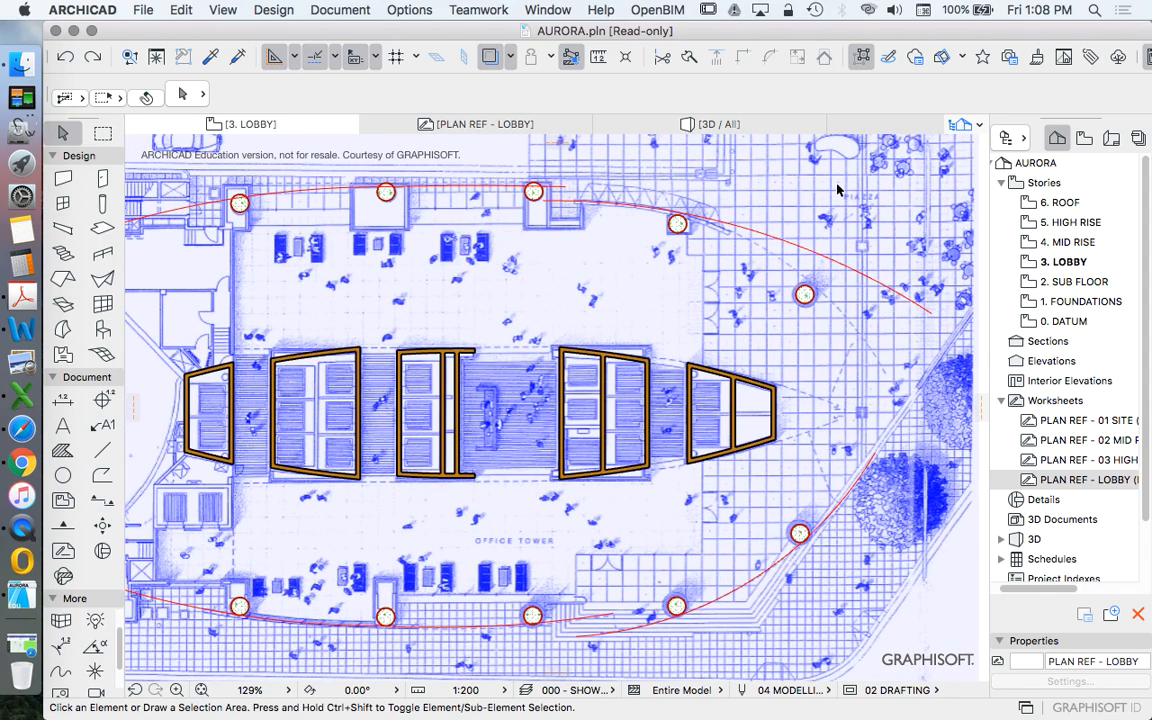
pyautogui.moveTo(776, 280)
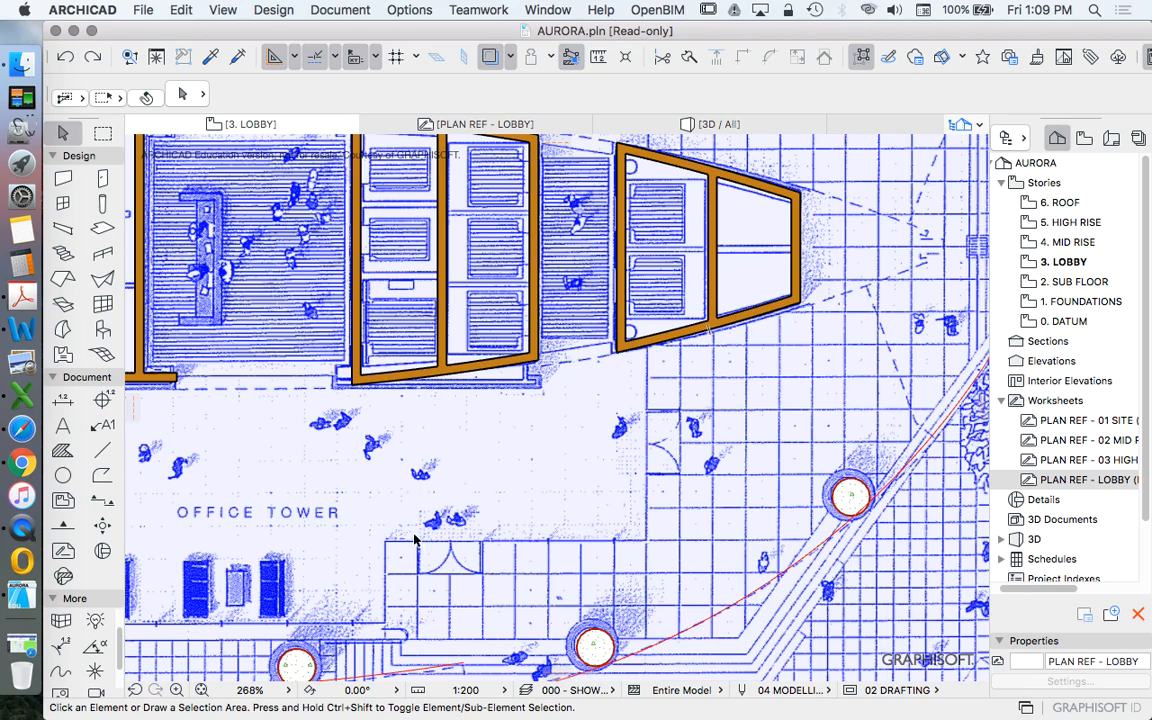
# Activate the Wall tool ready to trace exterior walls over the plan.
pyautogui.click(64, 178)
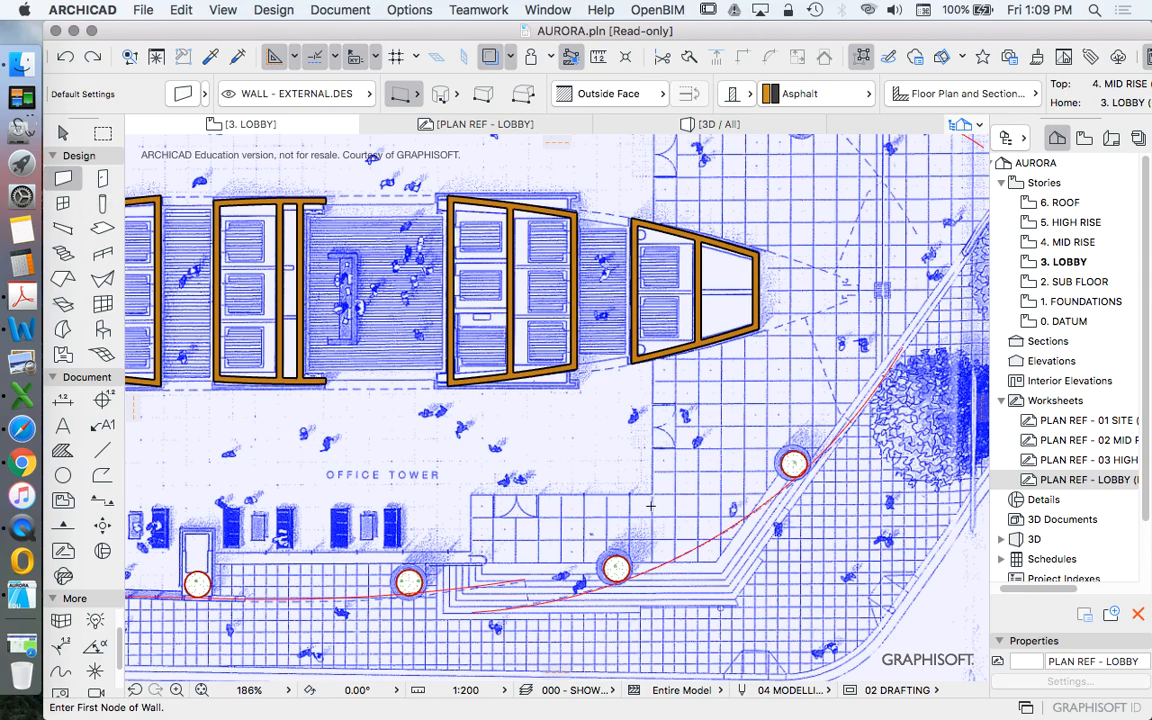
pyautogui.scroll(-3)
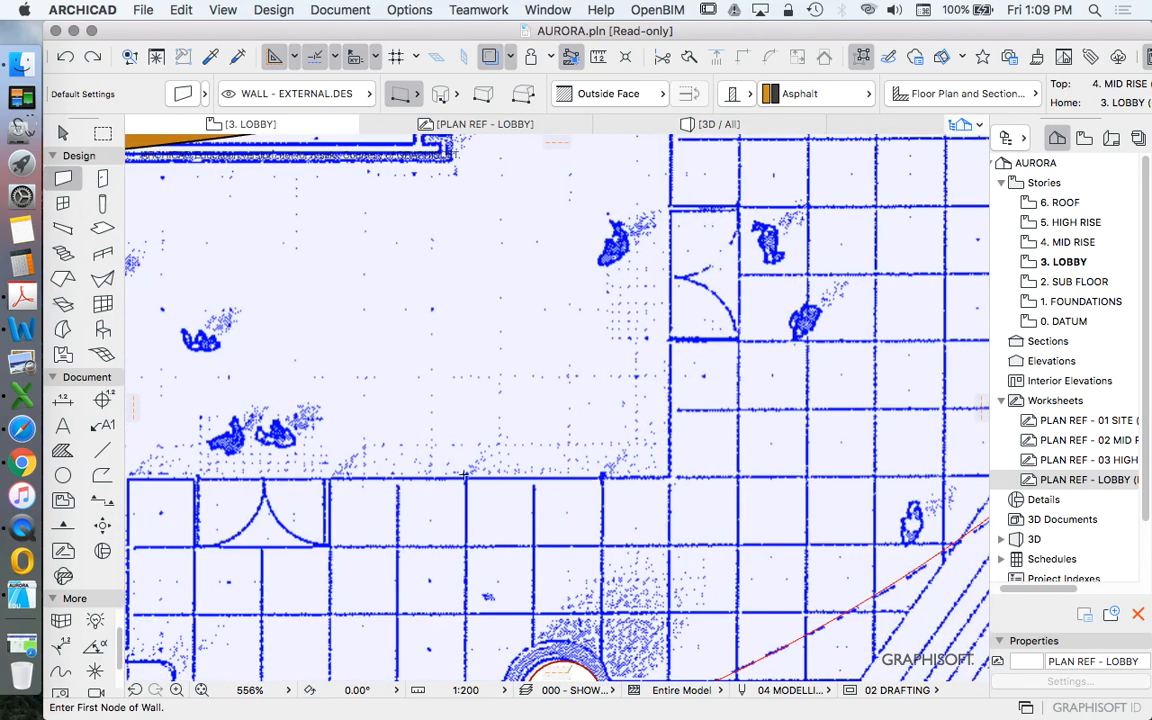
pyautogui.moveTo(550, 476)
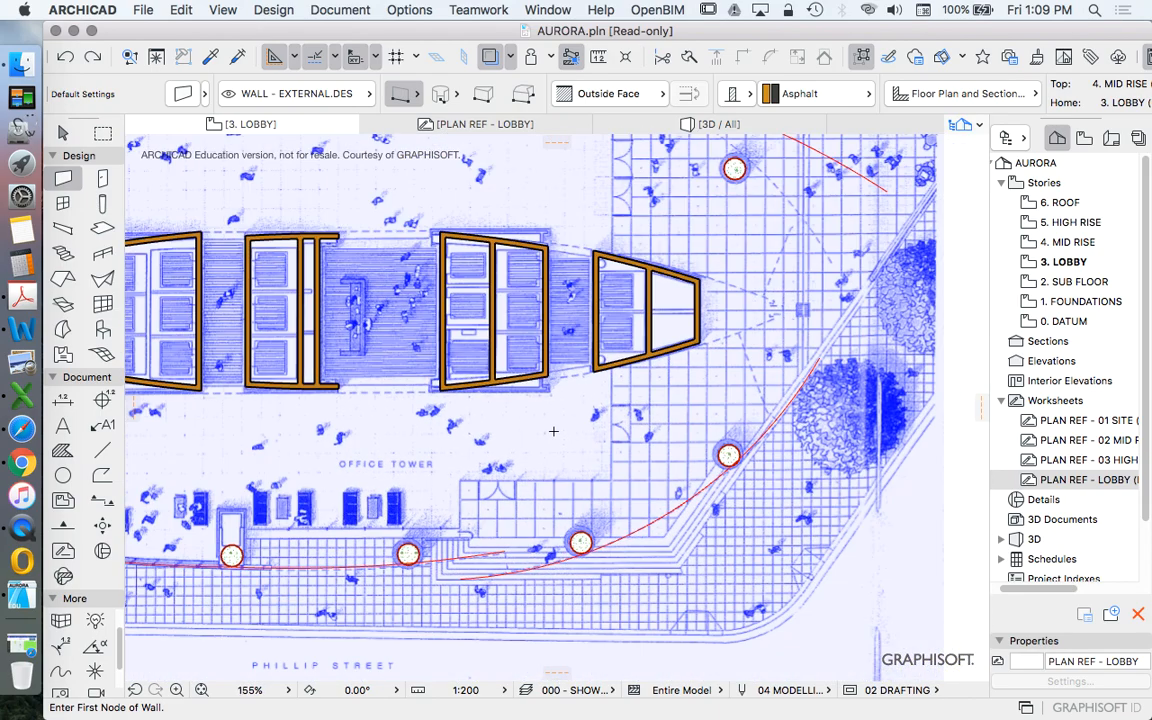
pyautogui.moveTo(652, 412)
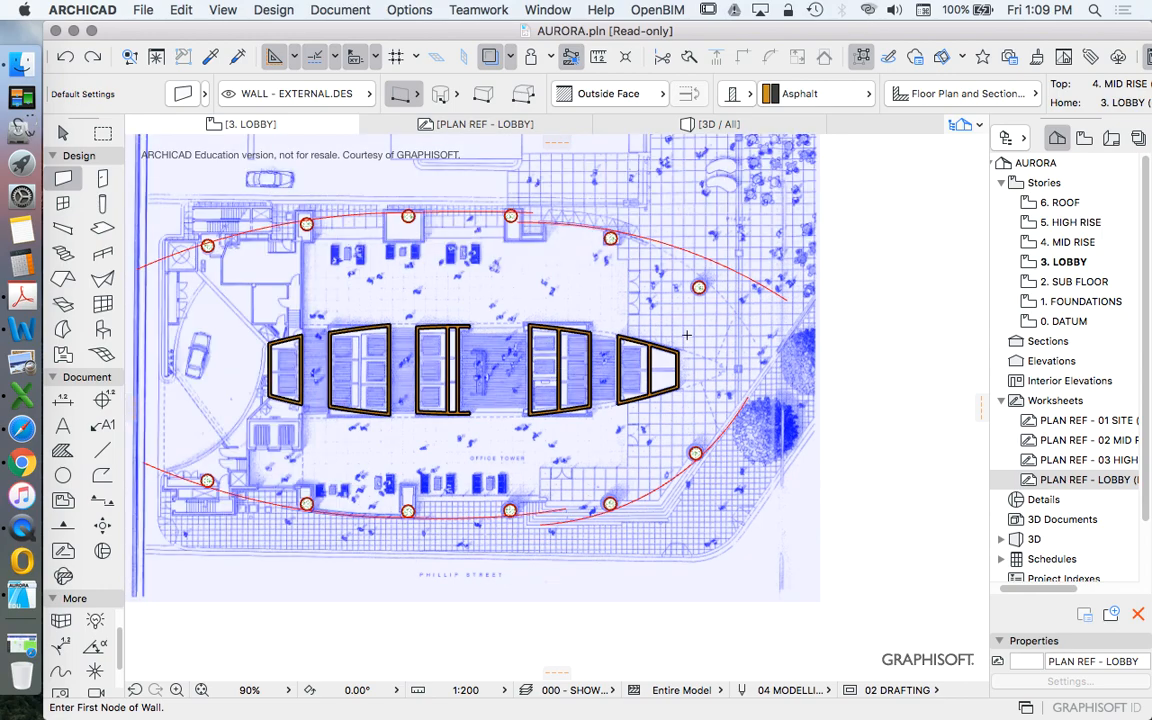
pyautogui.moveTo(256, 368)
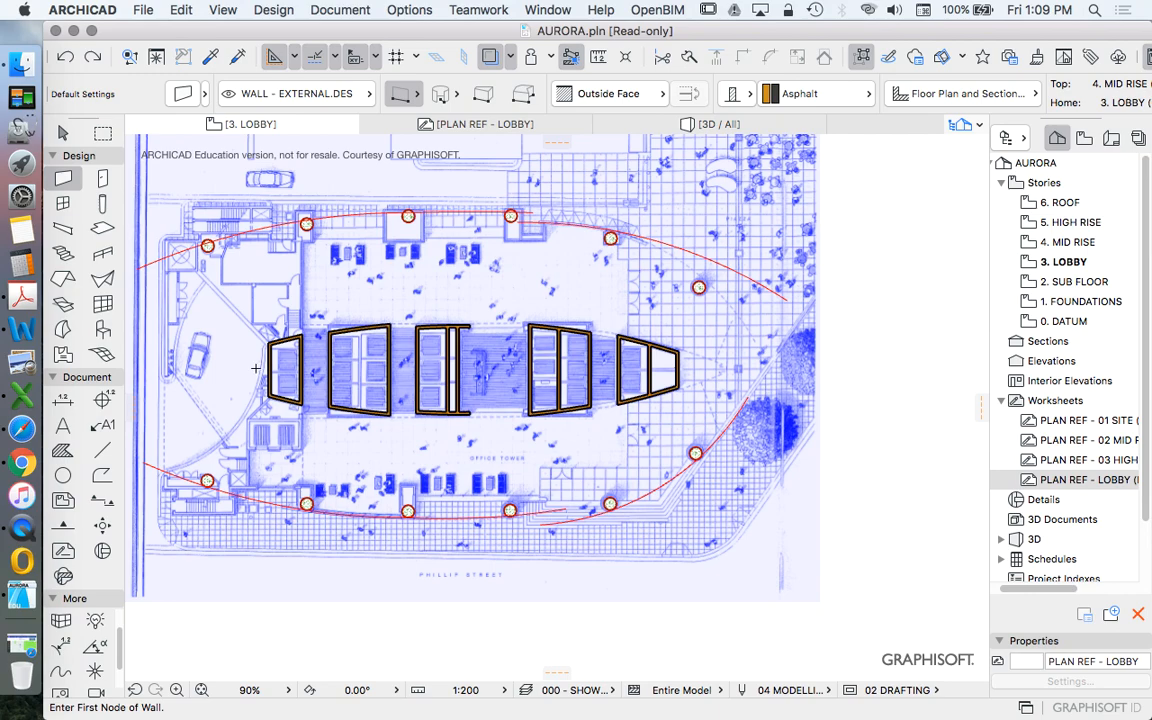
pyautogui.moveTo(104, 304)
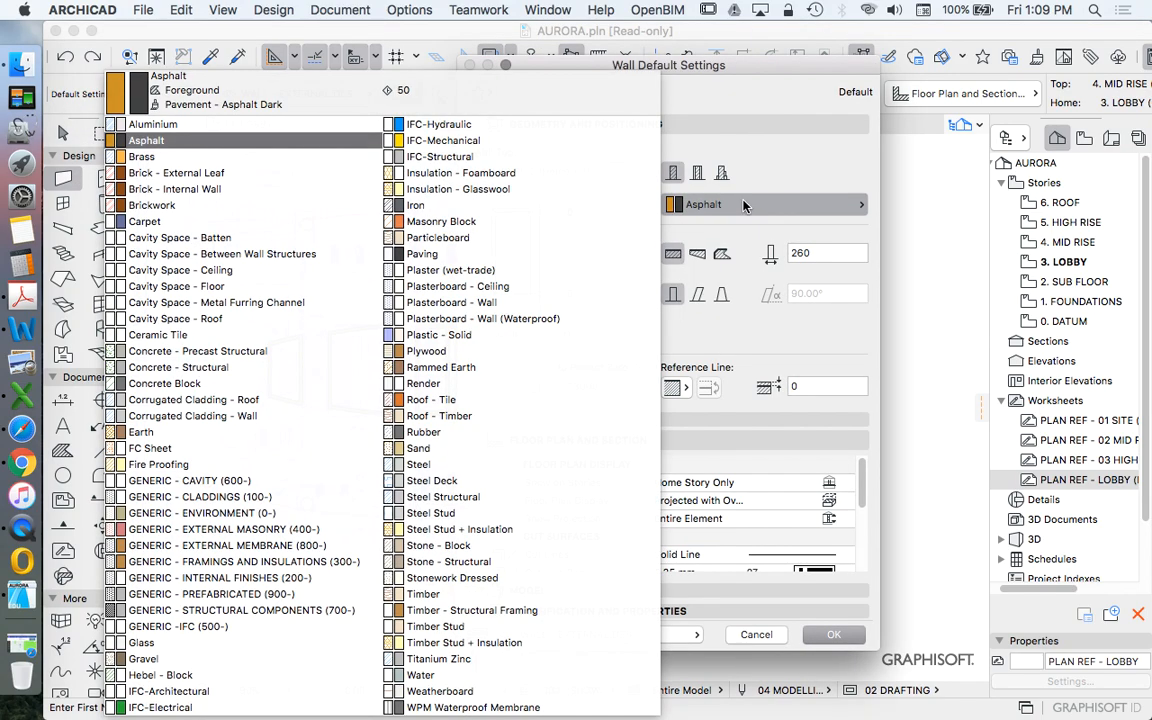
pyautogui.click(140, 642)
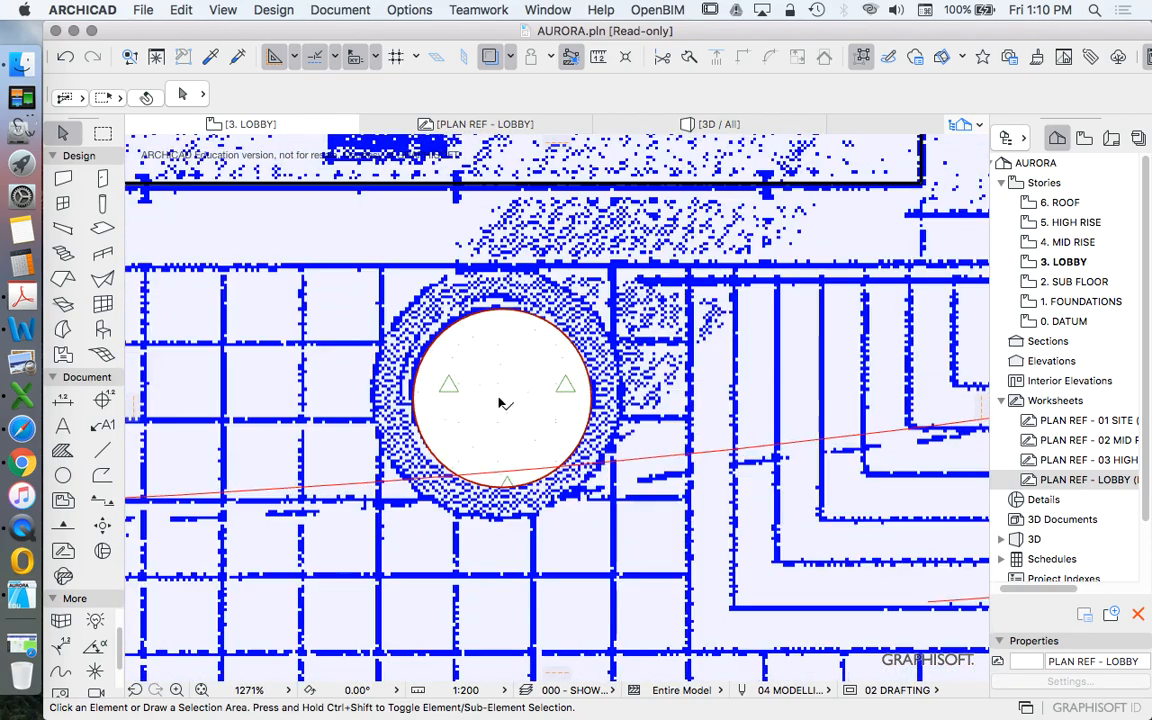
# Select the circular column at the lobby edge for editing.
pyautogui.click(500, 400)
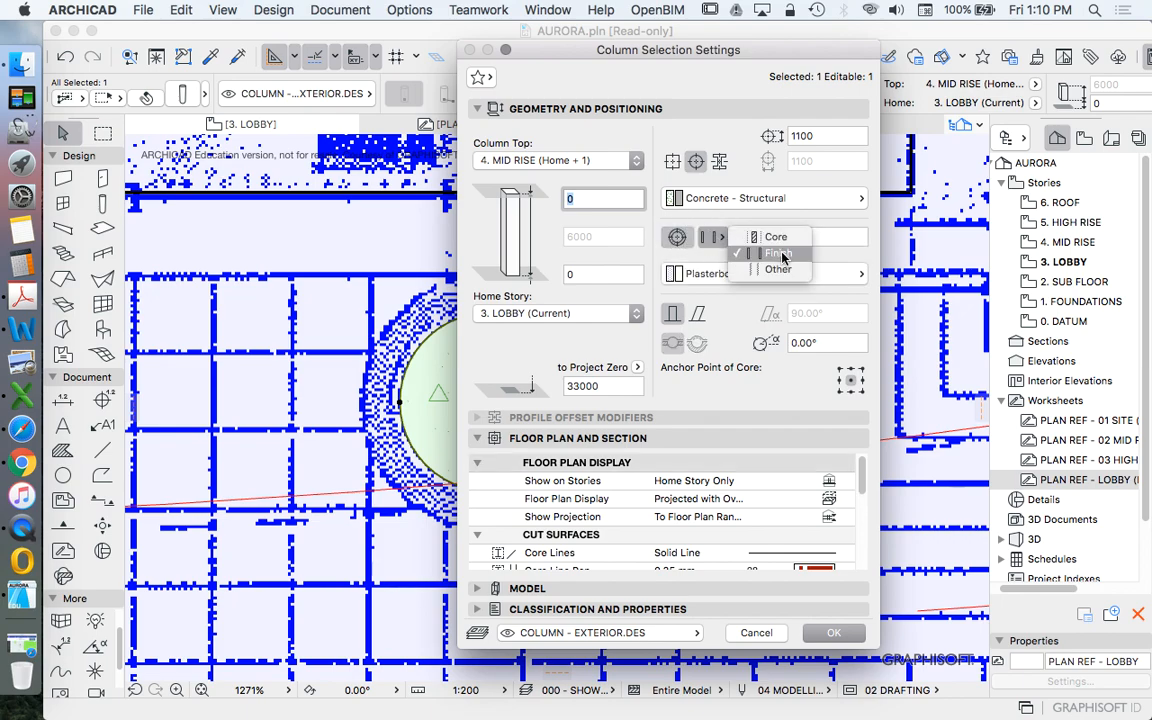
# Add a veneer finish around the column core with thickness 240.
pyautogui.click(778, 252)
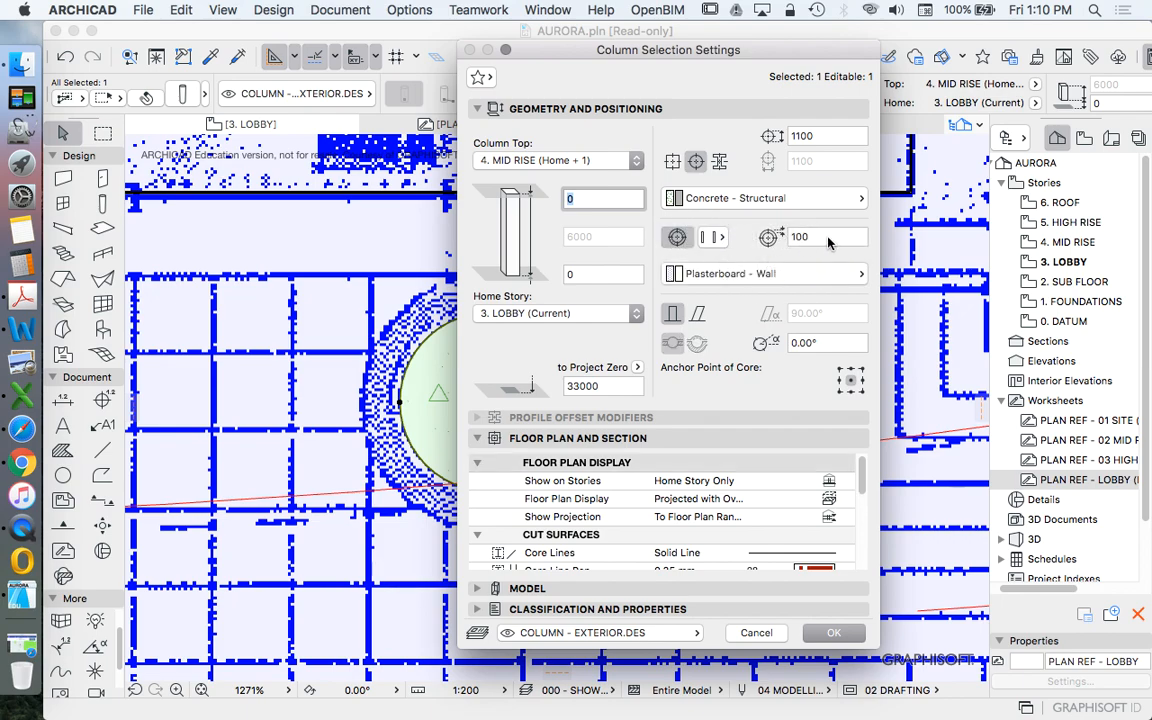
pyautogui.click(820, 236)
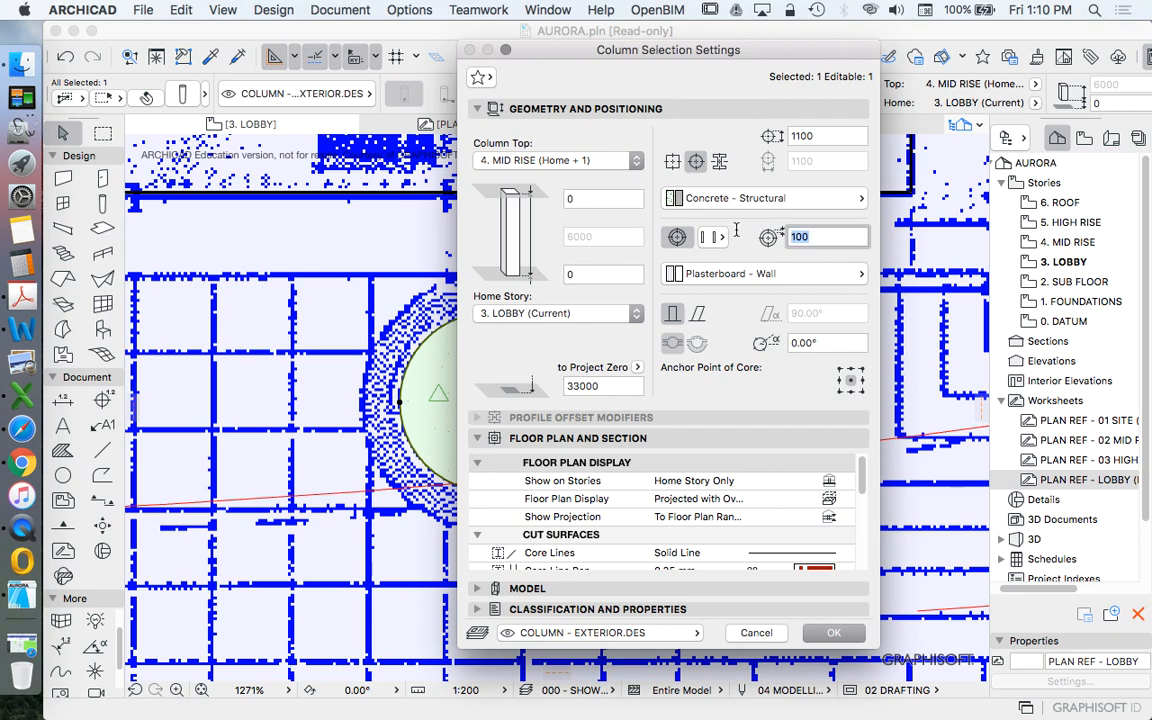
pyautogui.click(832, 632)
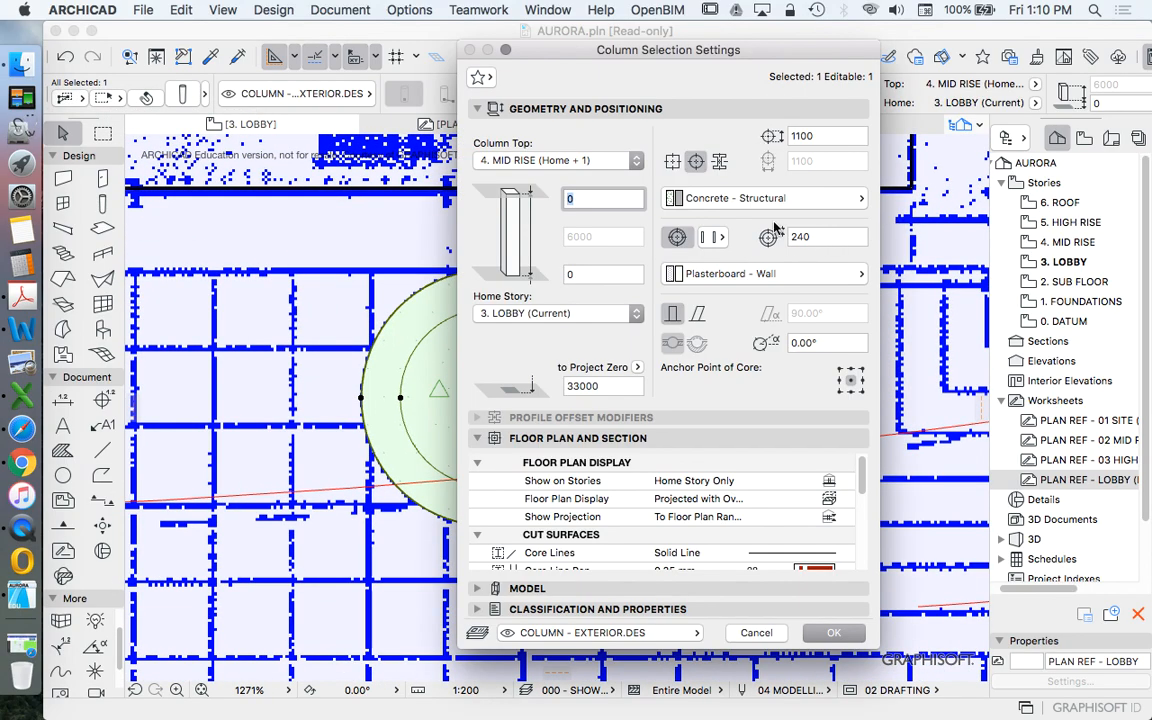
pyautogui.click(760, 272)
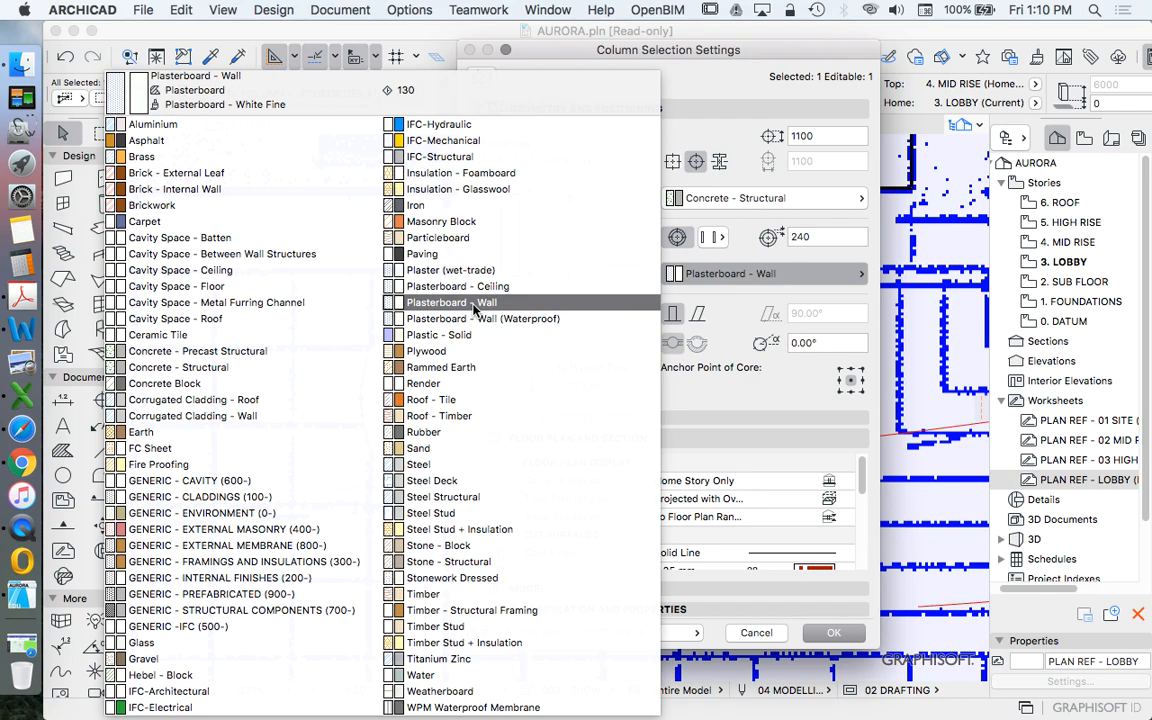
pyautogui.moveTo(472, 310)
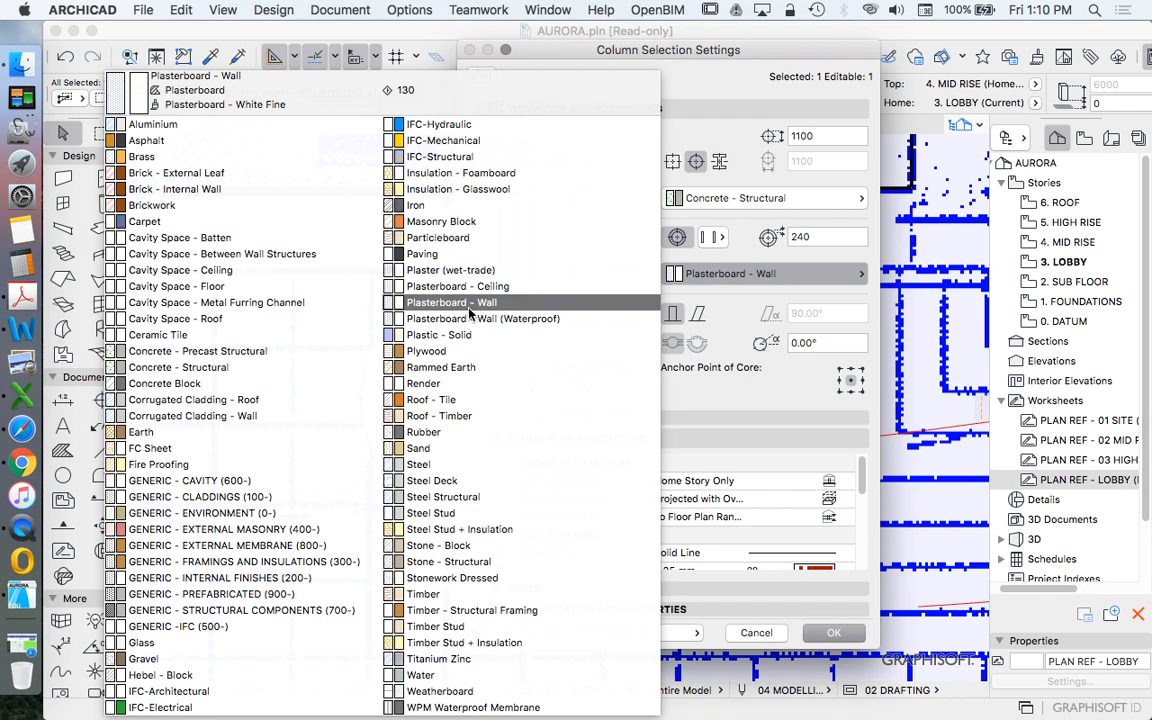
pyautogui.moveTo(472, 314)
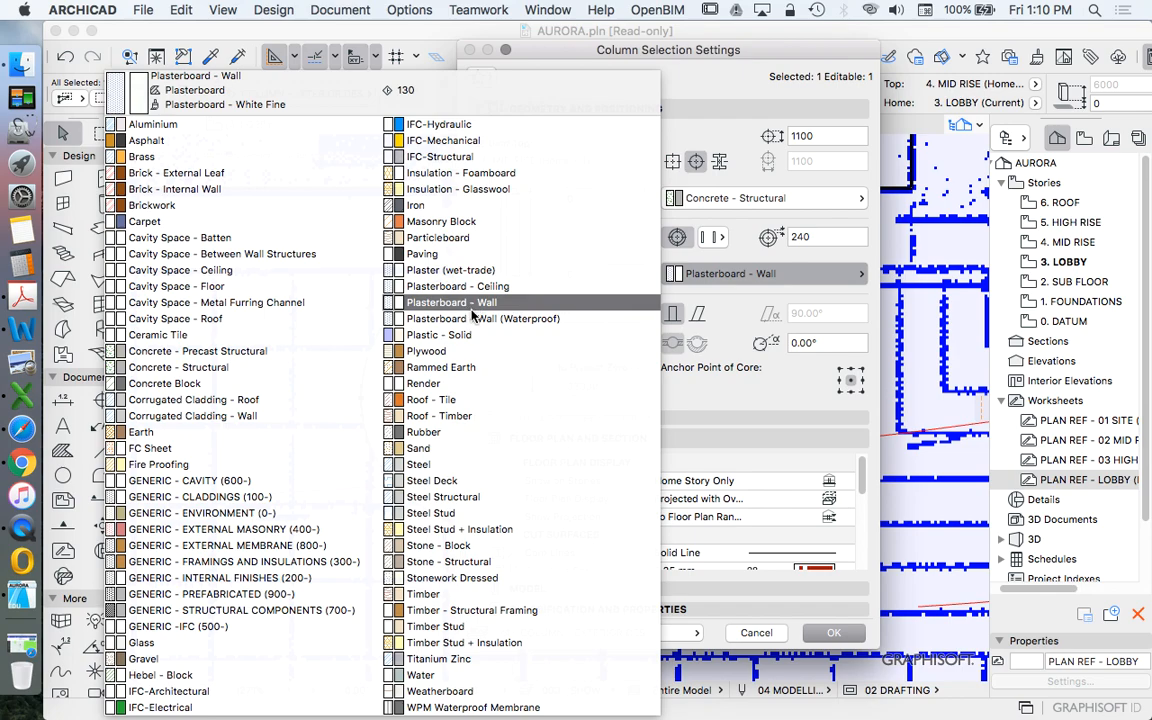
# Set the veneer building material to Masonry Block and apply the settings.
pyautogui.click(484, 318)
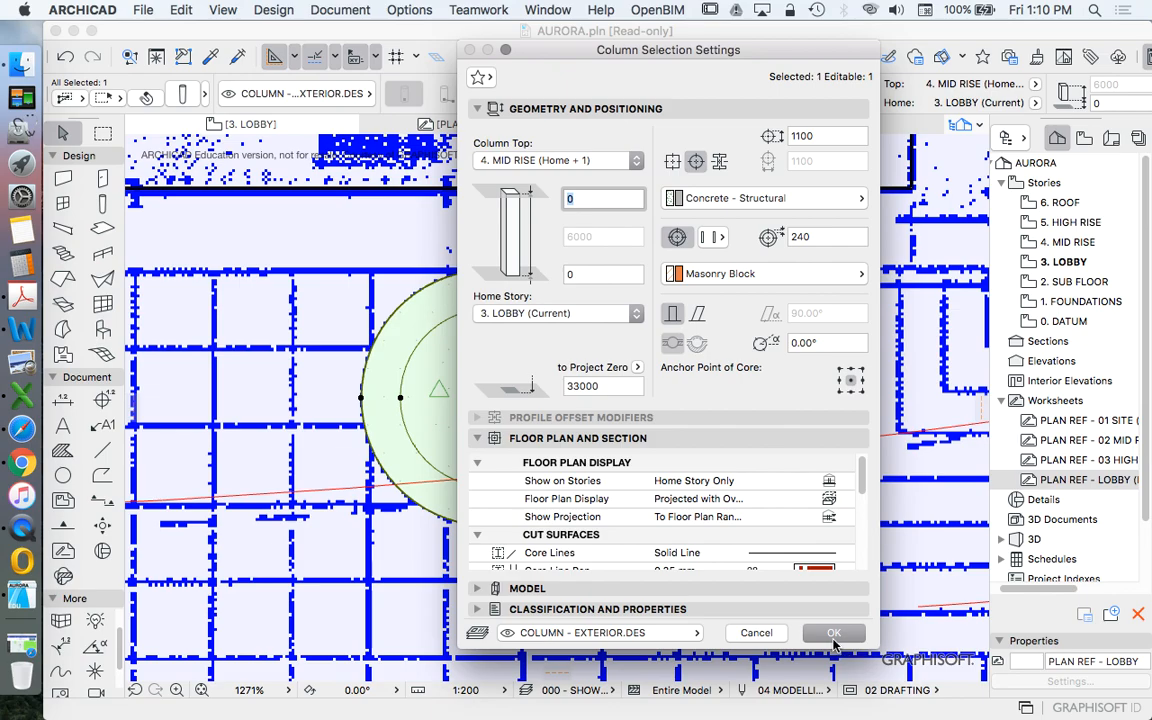
pyautogui.click(832, 632)
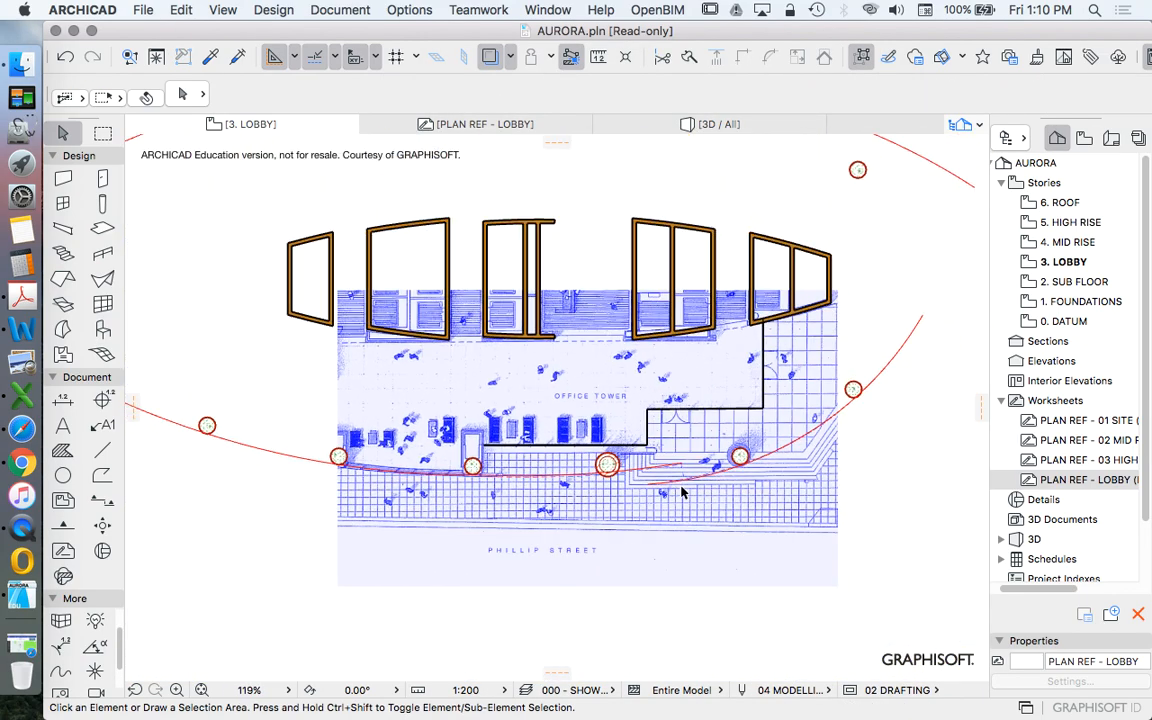
pyautogui.scroll(-3)
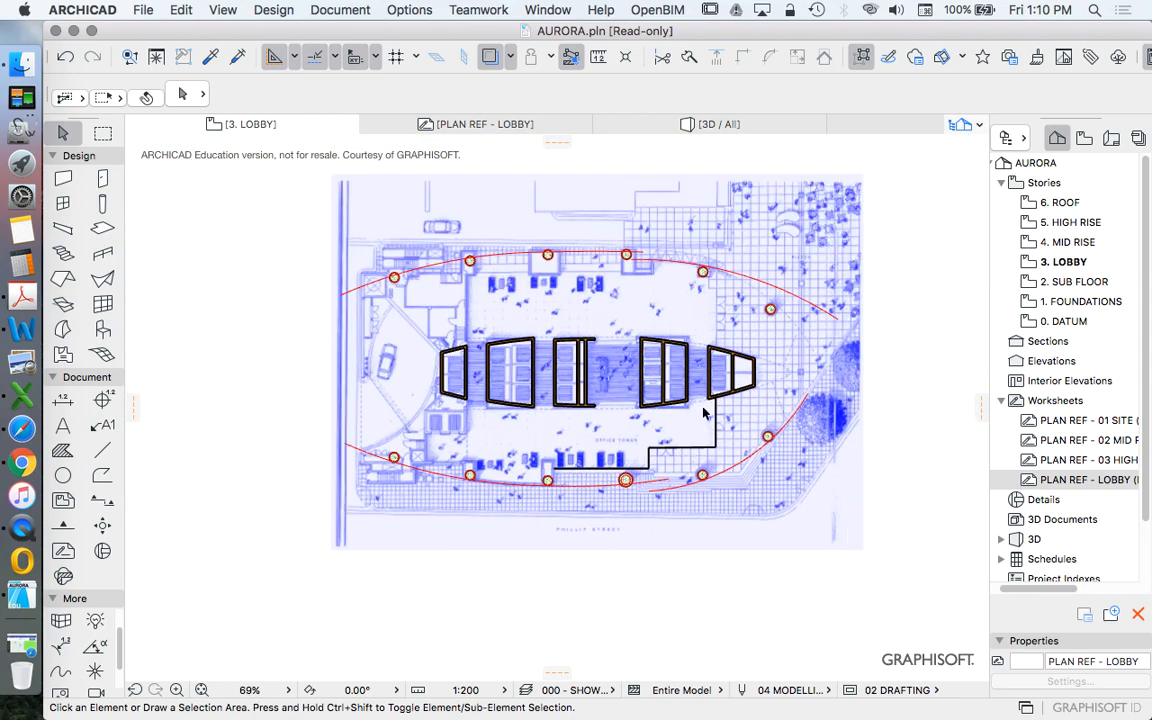